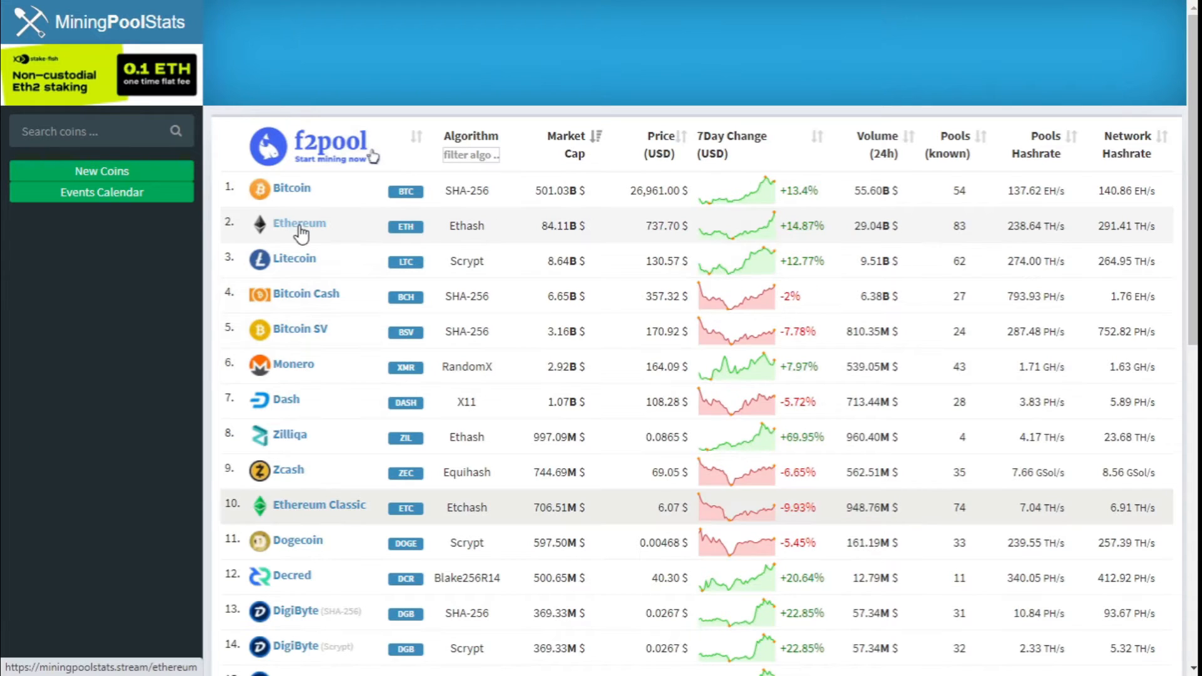
Step: Select Ethereum in the MiningPoolStats coin table to list its pools
{"action": "left_click", "coordinate": [299, 225]}
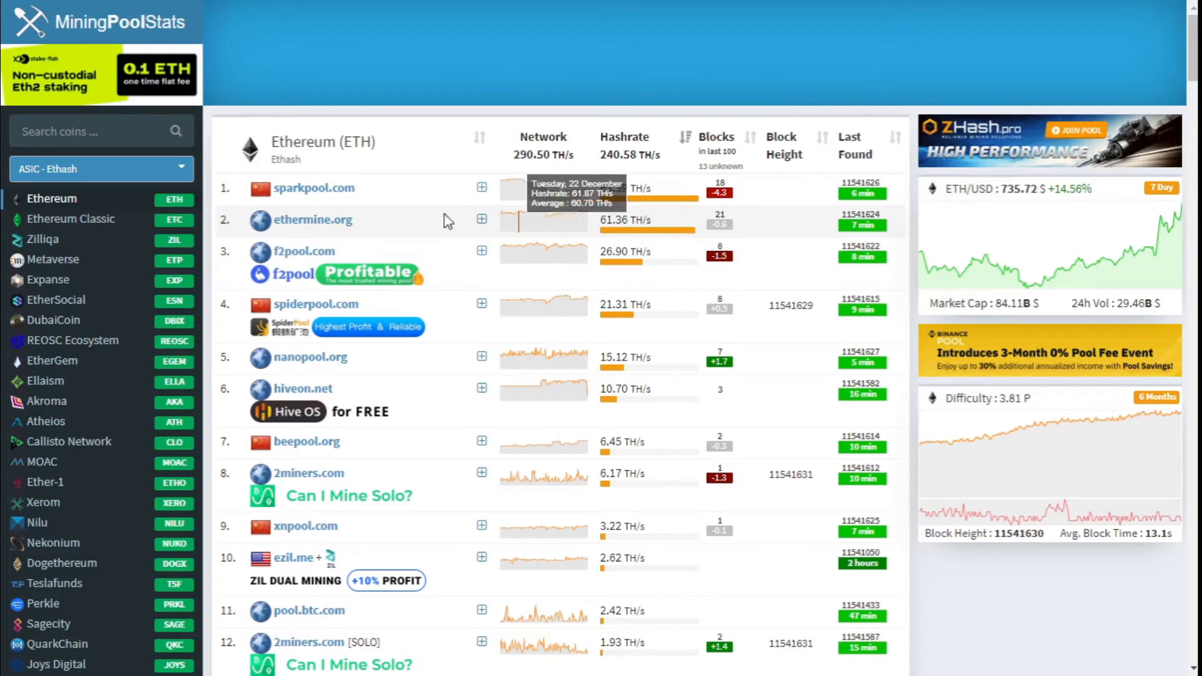
{"action": "mouse_move", "coordinate": [370, 228]}
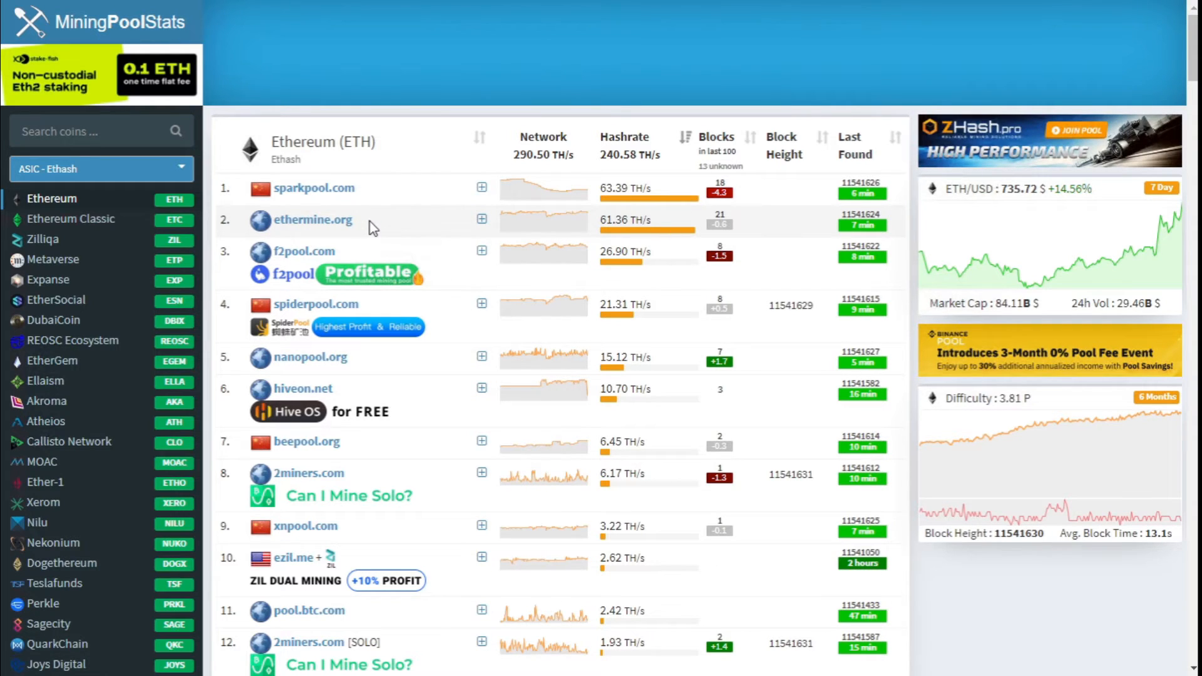
{"action": "mouse_move", "coordinate": [331, 230]}
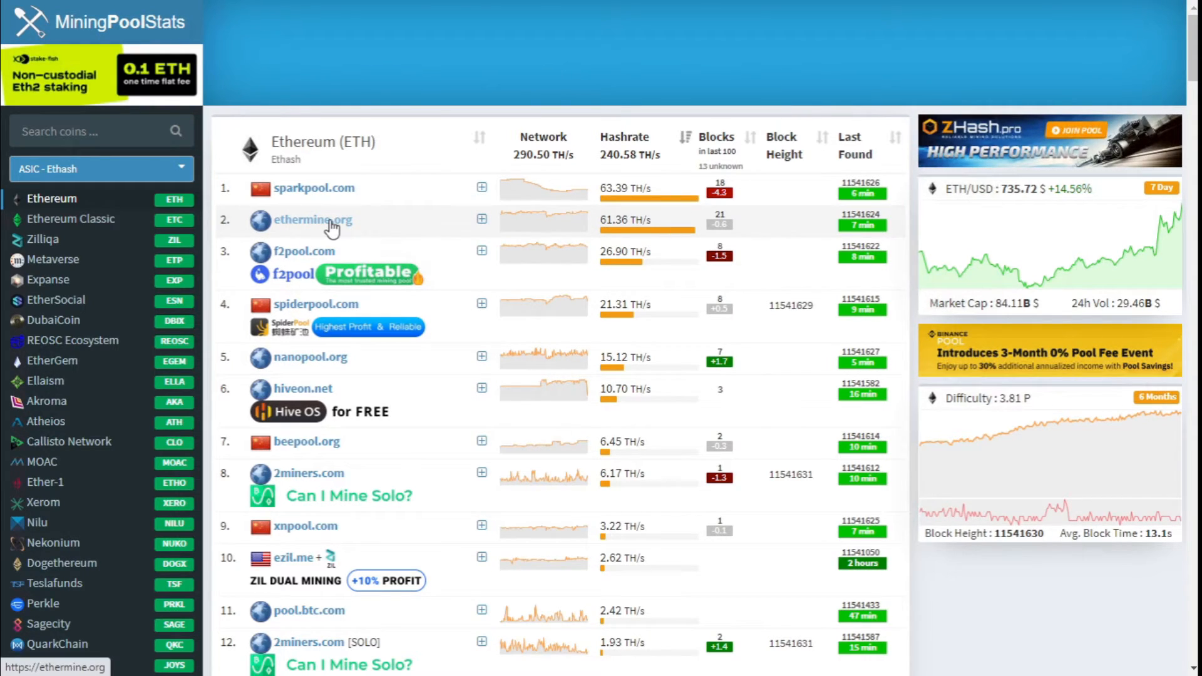
Step: Visit ethermine.org and scroll through its Start Mining connection guide
{"action": "left_click", "coordinate": [312, 220]}
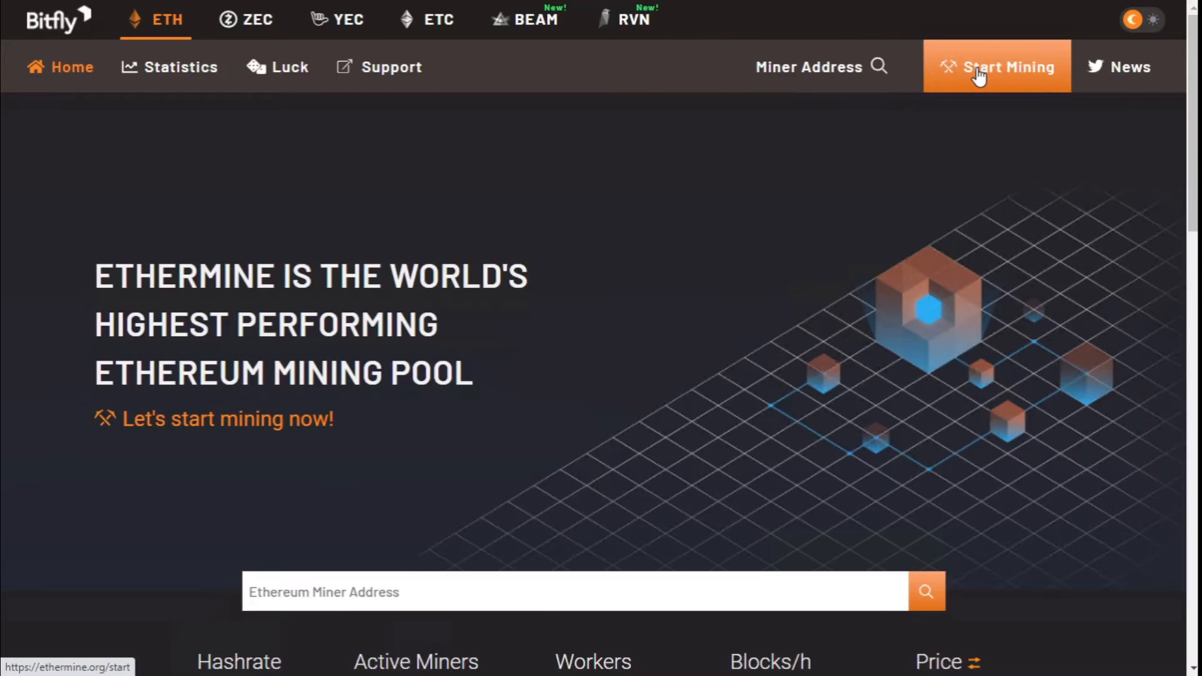
{"action": "left_click", "coordinate": [997, 67]}
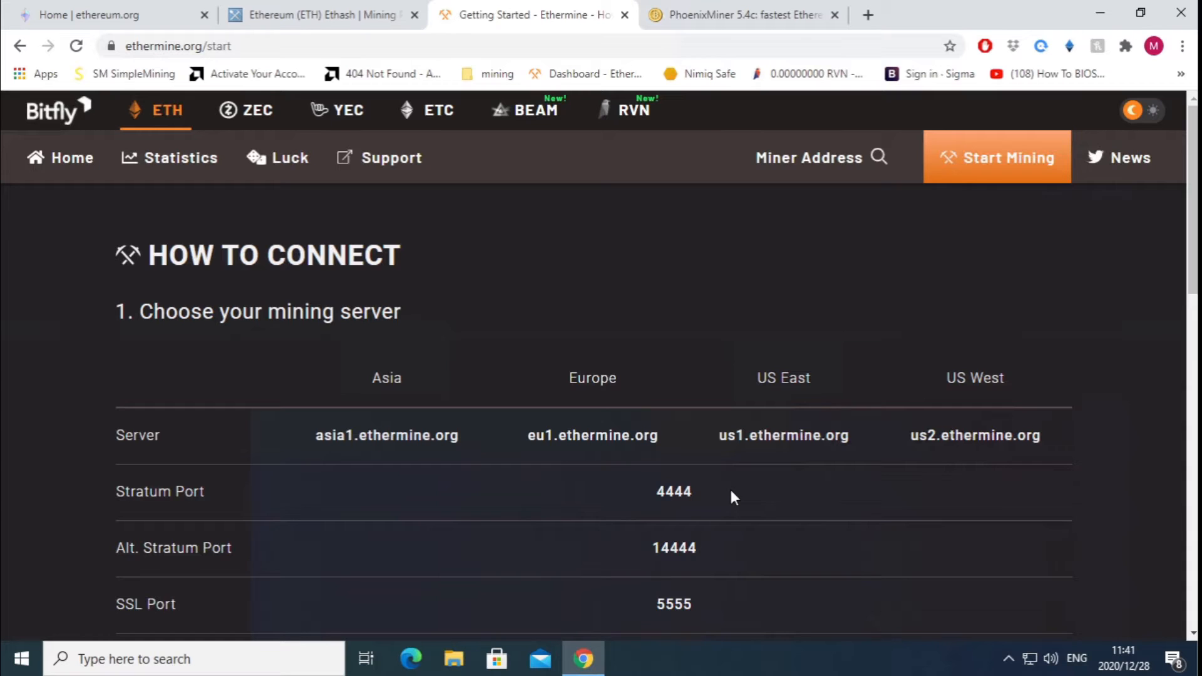
{"action": "mouse_move", "coordinate": [742, 560]}
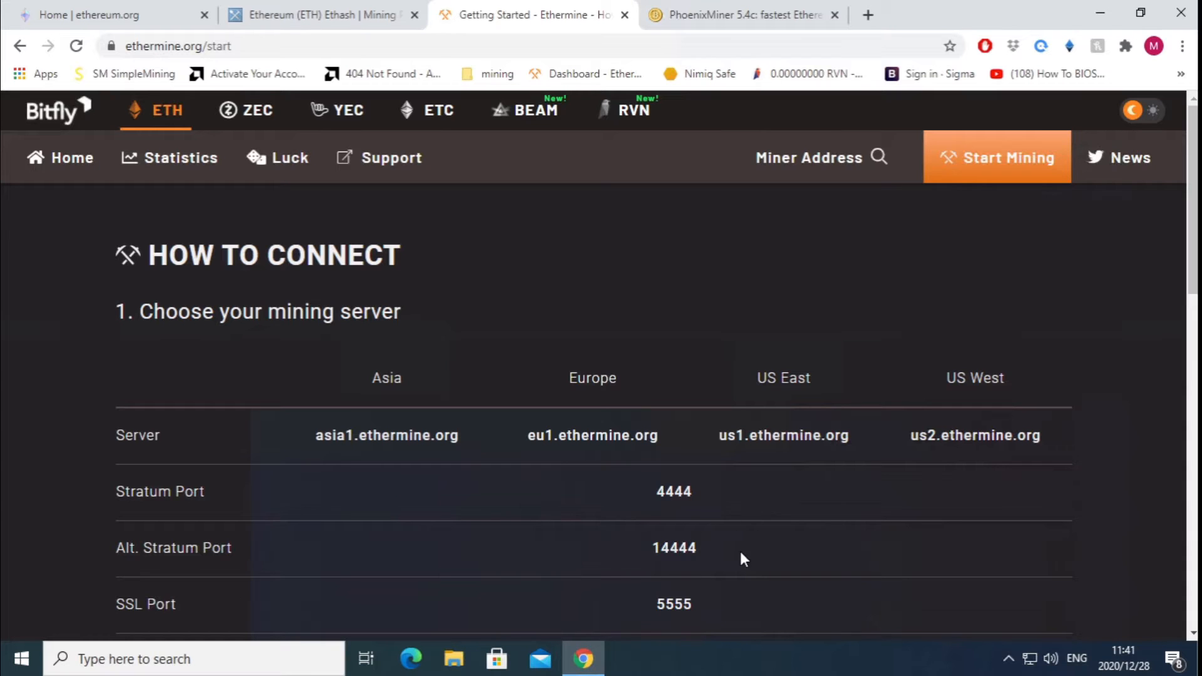
{"action": "scroll", "scroll_direction": "down", "scroll_amount": 3}
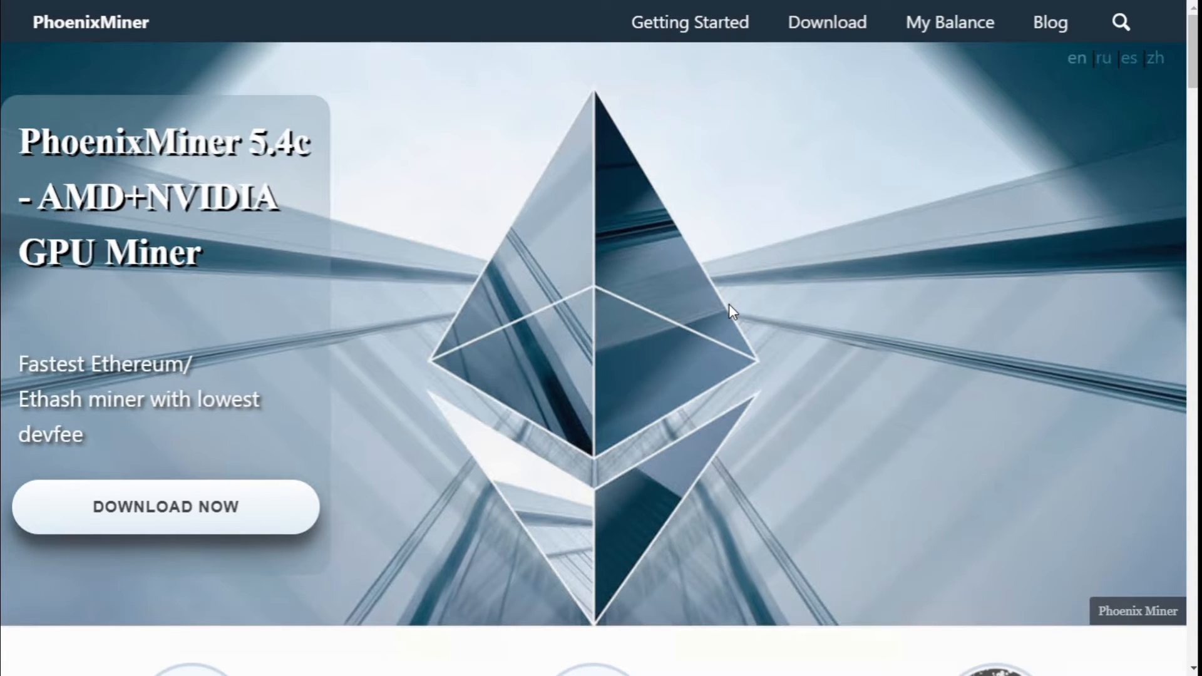
{"action": "mouse_move", "coordinate": [166, 508]}
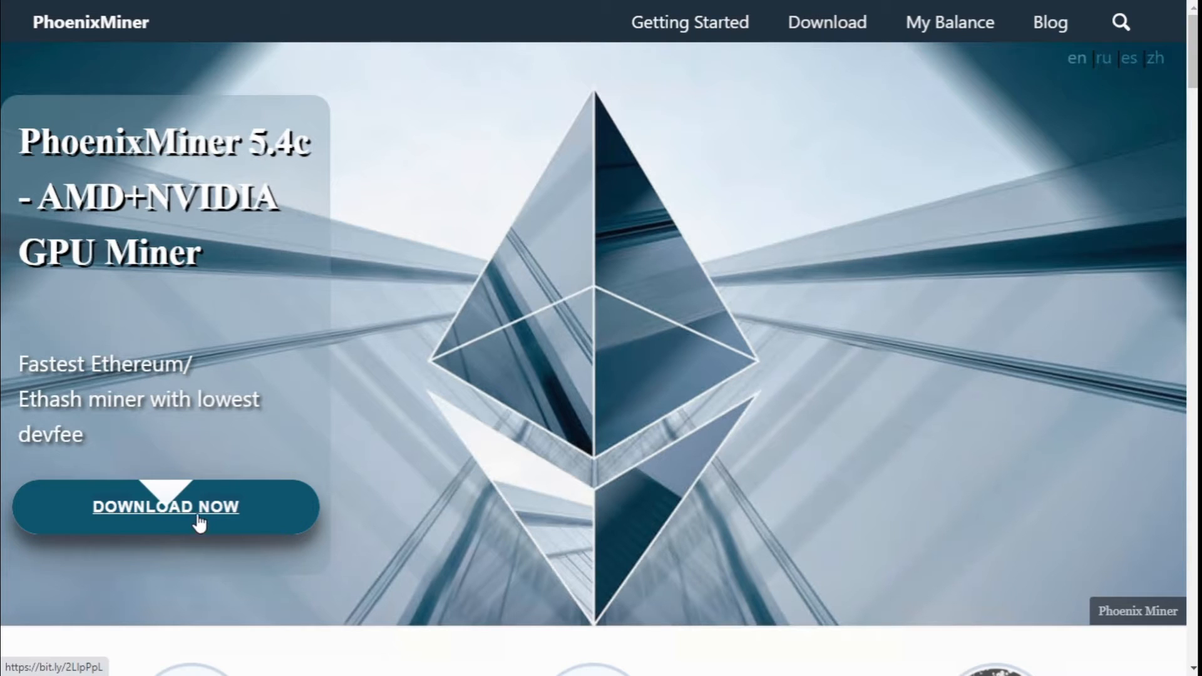
Step: Download the PhoenixMiner 5.4c AMD+NVIDIA zip from the homepage
{"action": "left_click", "coordinate": [165, 507]}
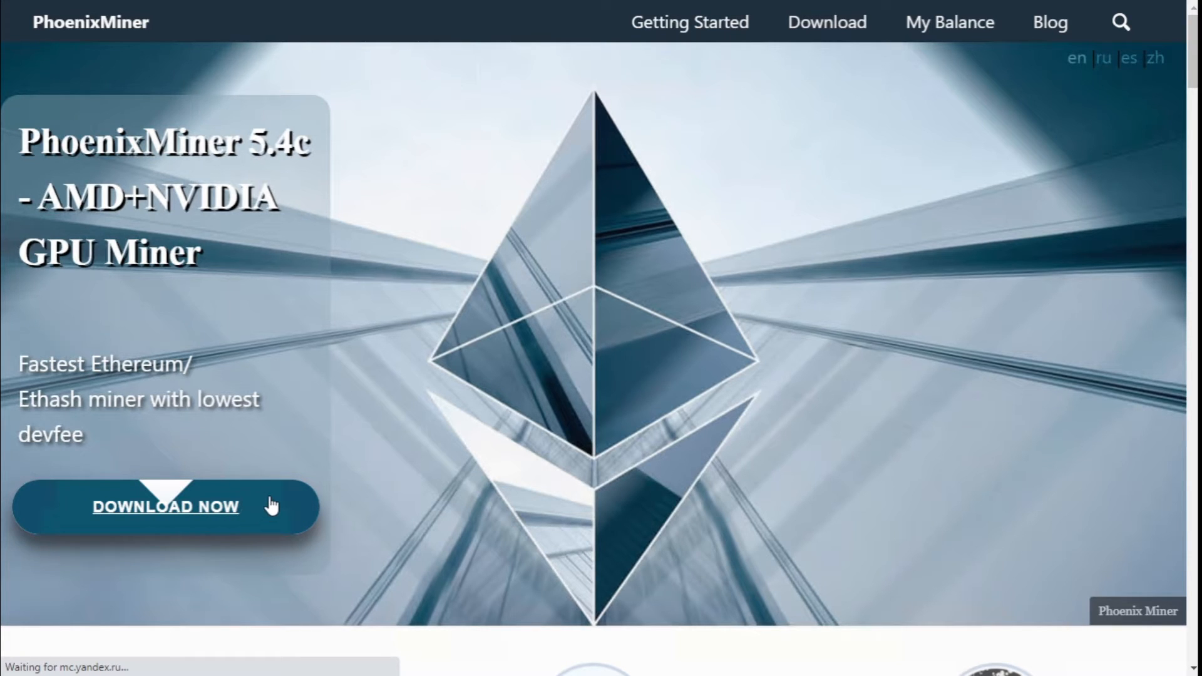
{"action": "mouse_move", "coordinate": [347, 503]}
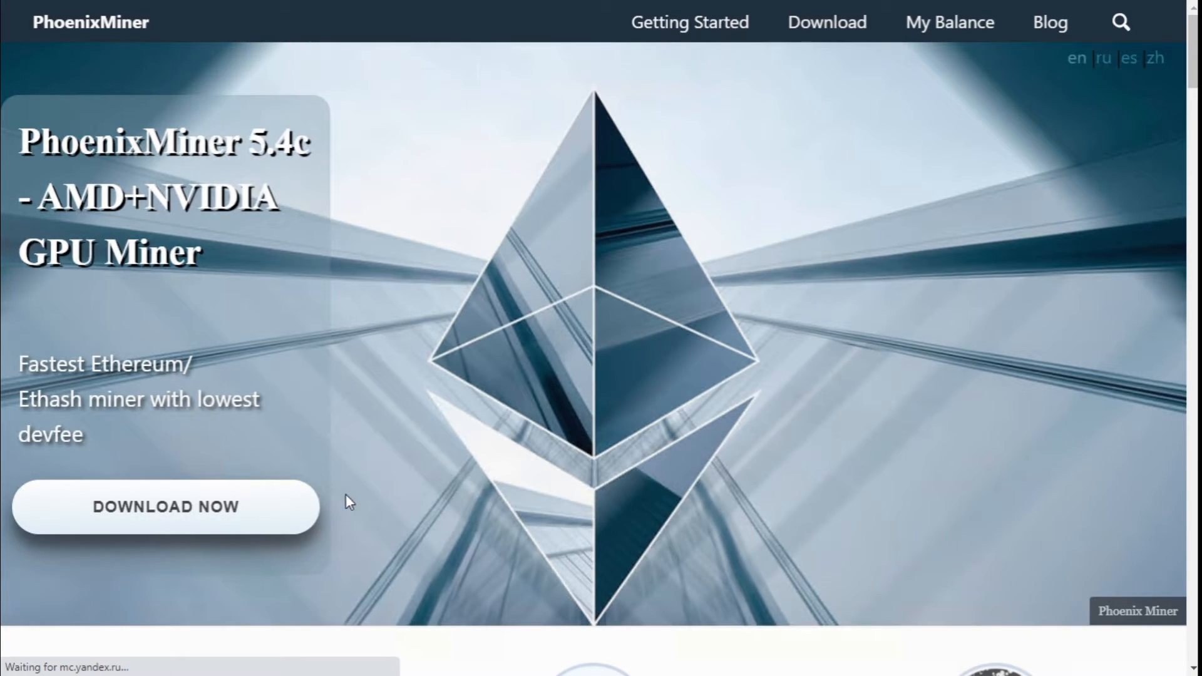
{"action": "left_click", "coordinate": [165, 506]}
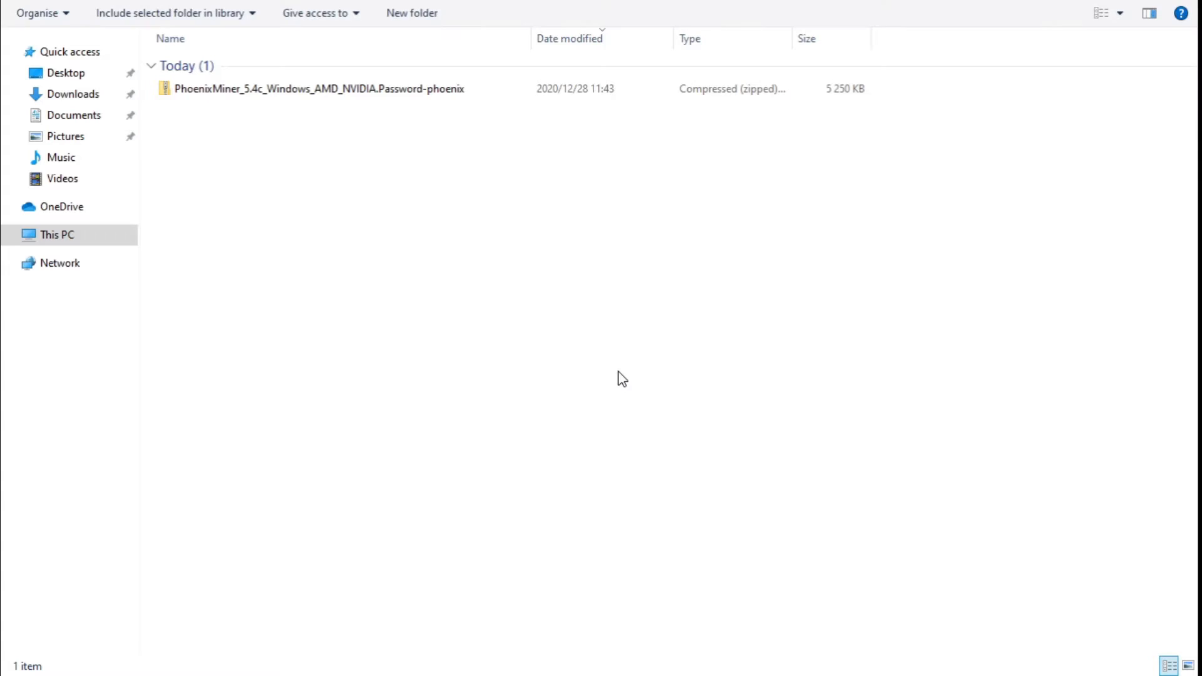
{"action": "left_click", "coordinate": [315, 88]}
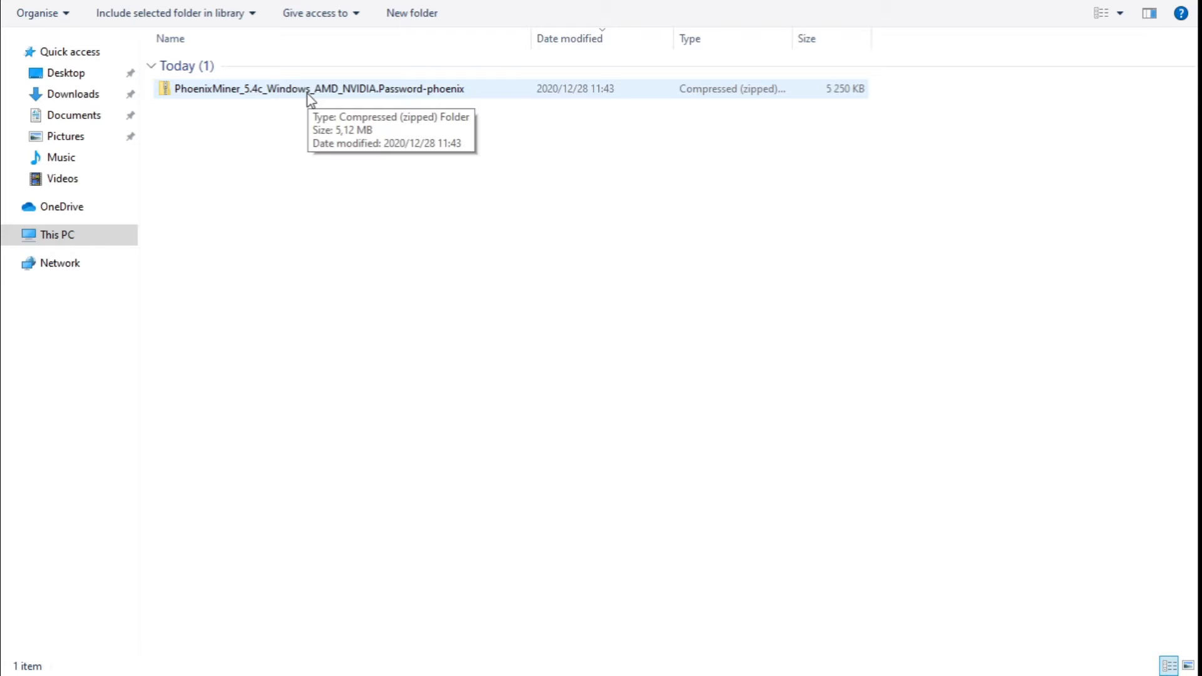
{"action": "right_click", "coordinate": [310, 88]}
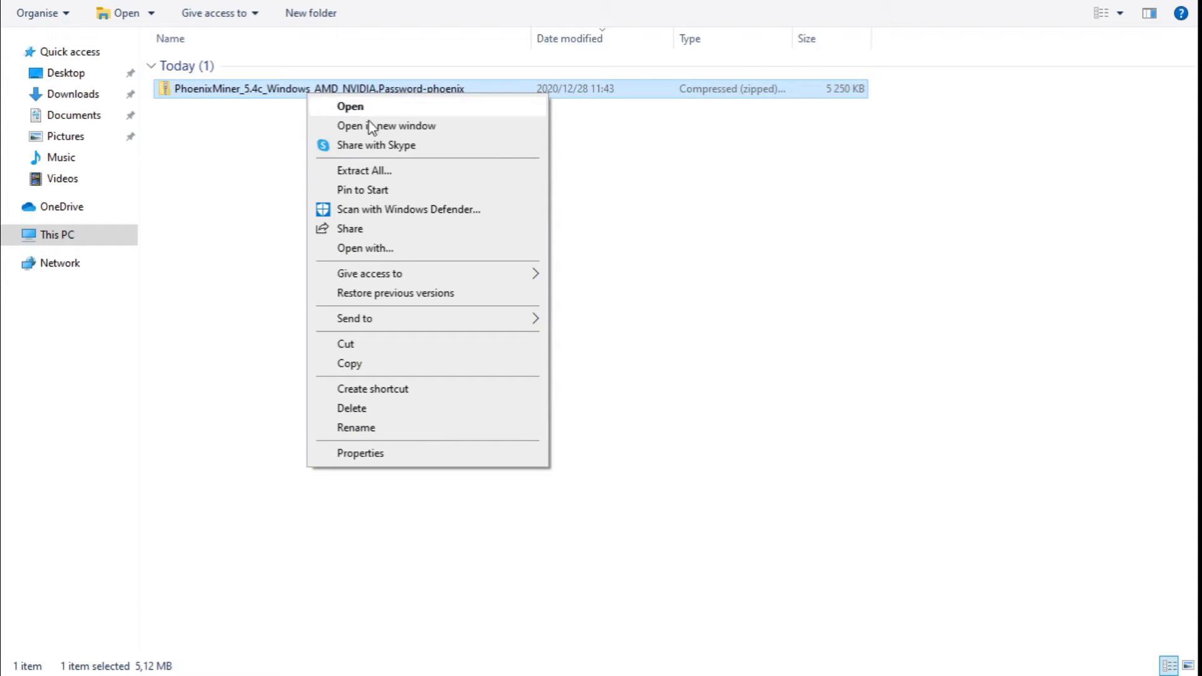
{"action": "left_click", "coordinate": [365, 170]}
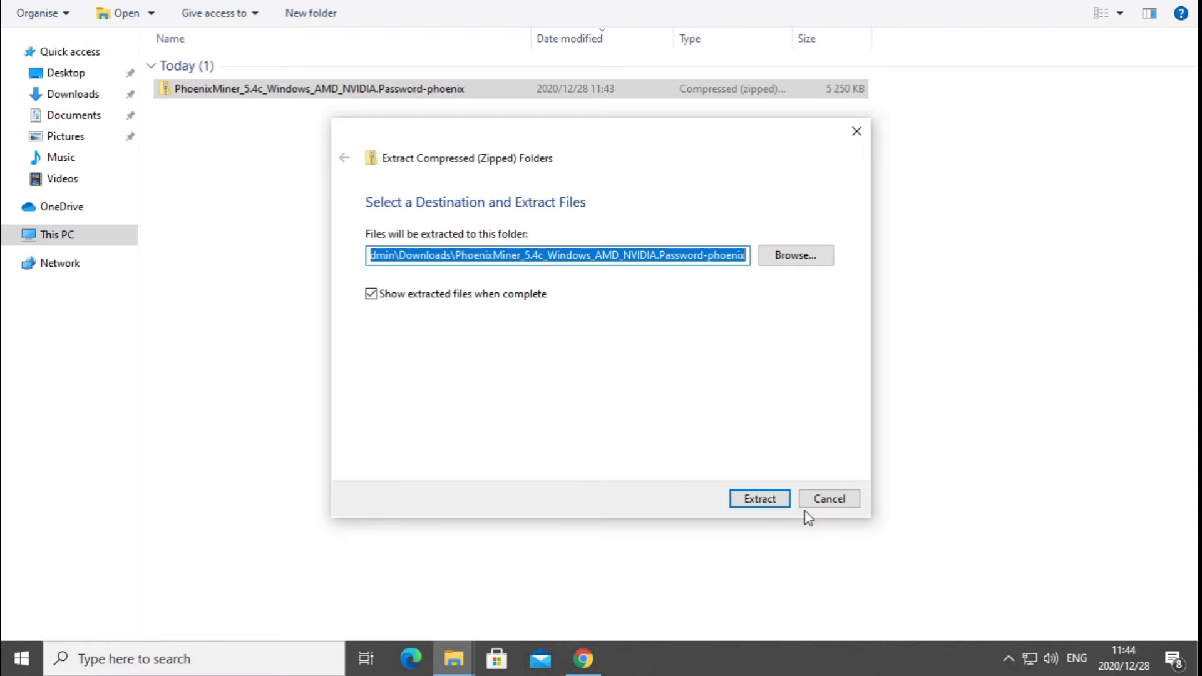
{"action": "left_click", "coordinate": [758, 498]}
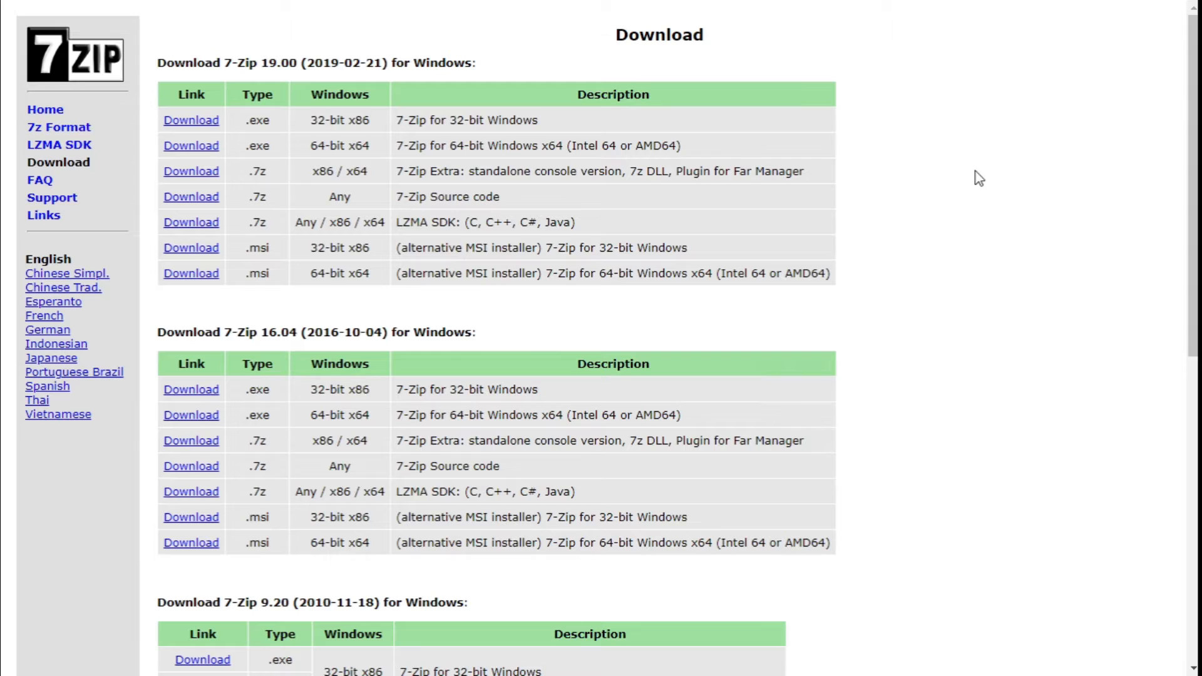
{"action": "mouse_move", "coordinate": [1014, 213]}
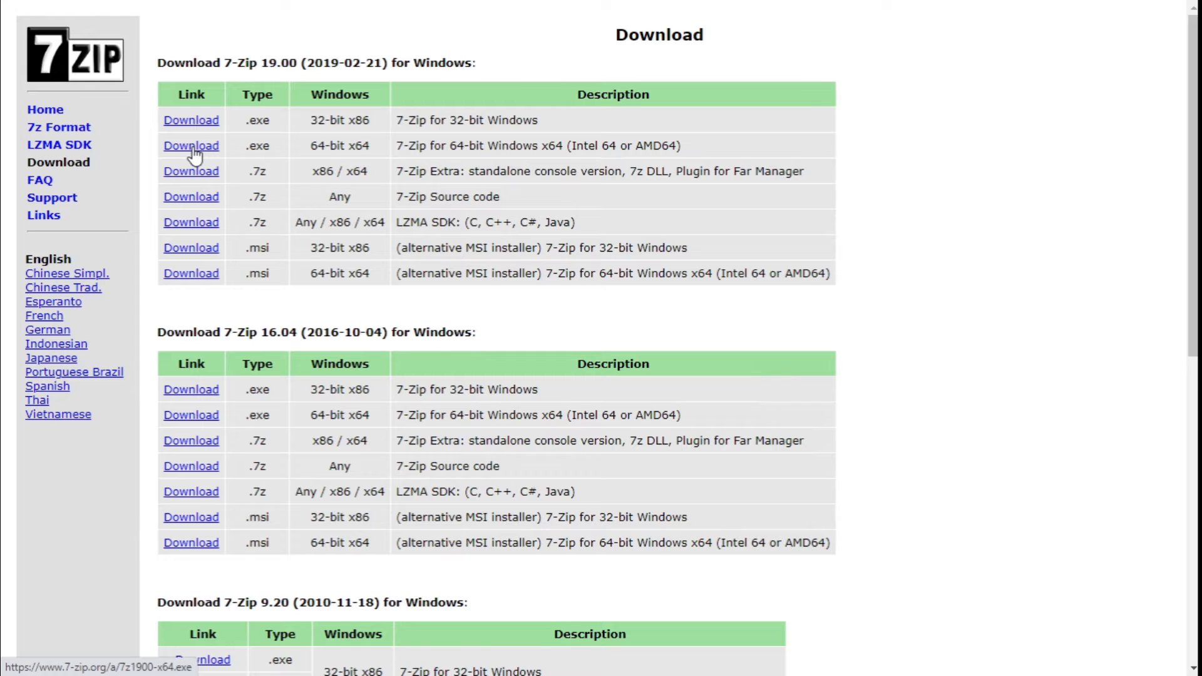
Step: Download the 7-Zip 19.00 64-bit x64 installer
{"action": "left_click", "coordinate": [191, 145]}
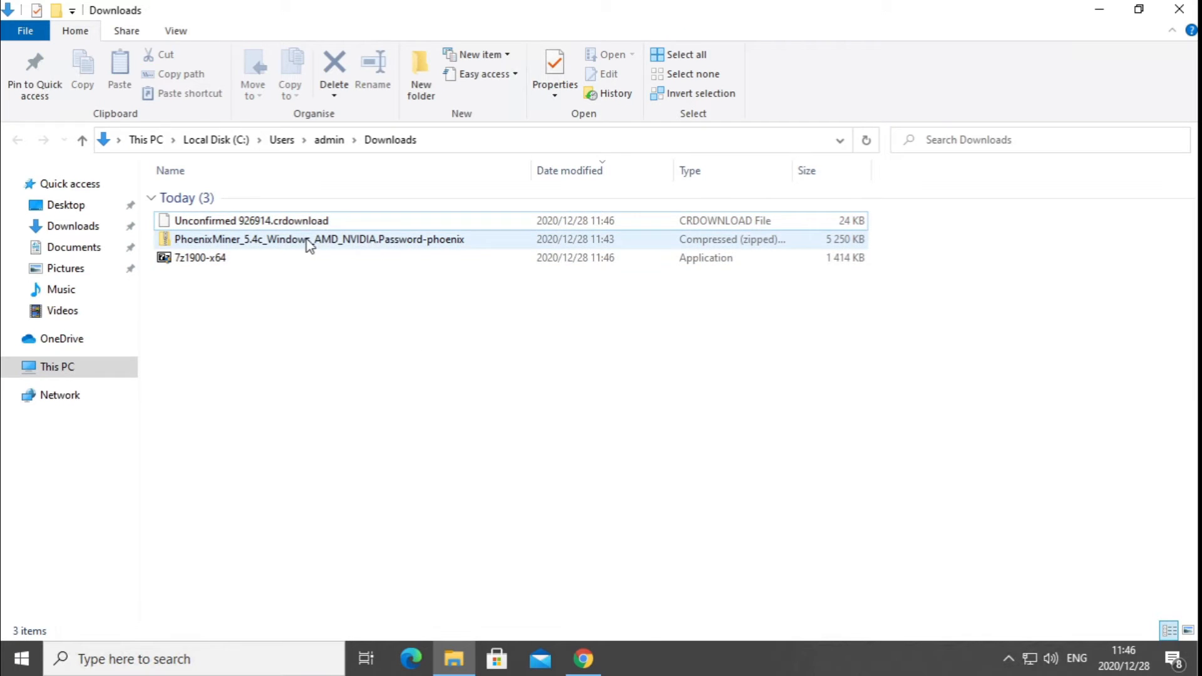
{"action": "mouse_move", "coordinate": [389, 246]}
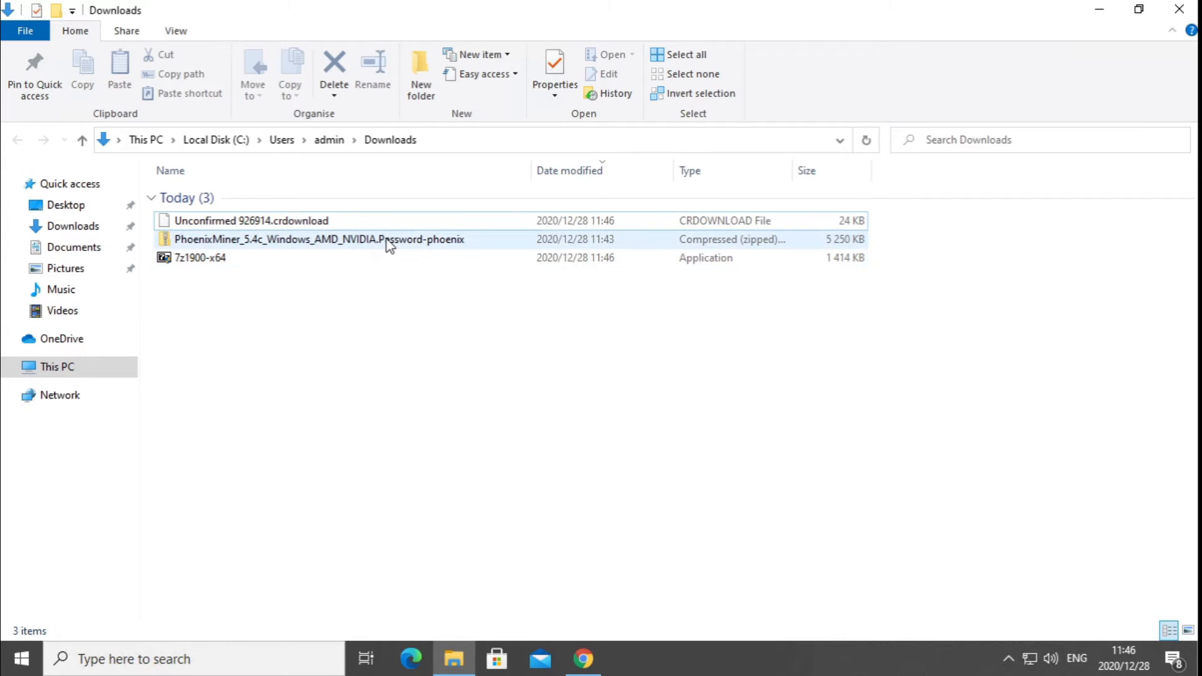
Step: Extract the PhoenixMiner archive in Downloads and open the PhoenixMiner_5.4c folder
{"action": "right_click", "coordinate": [318, 239]}
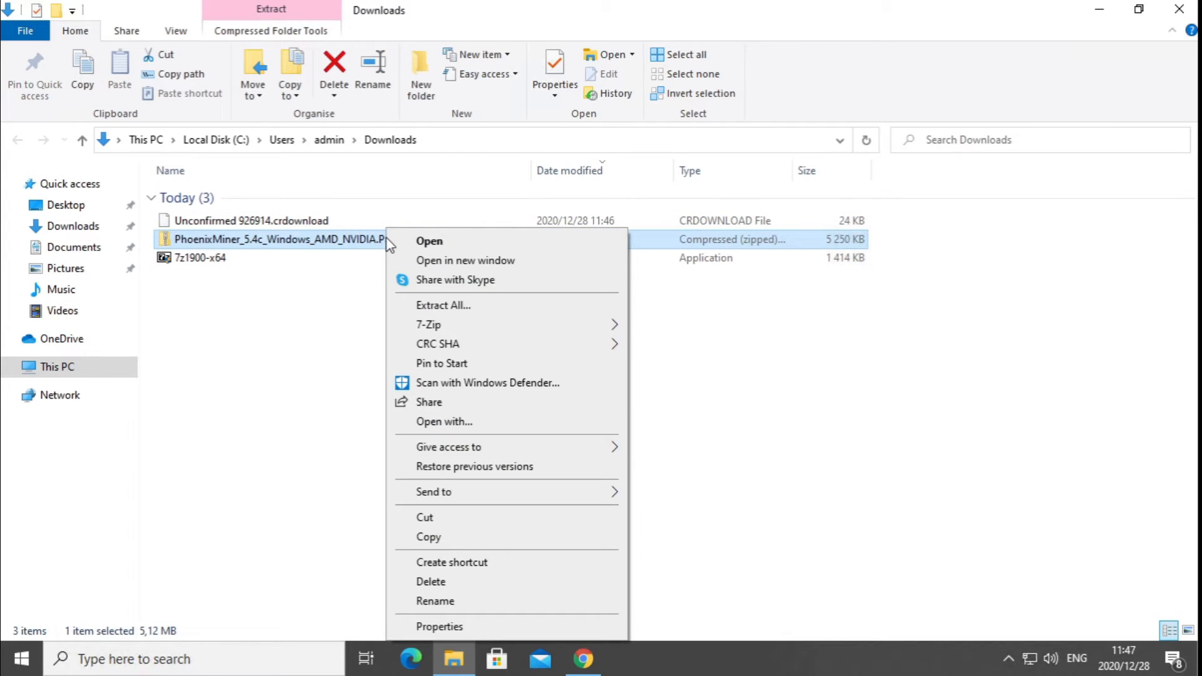
{"action": "mouse_move", "coordinate": [430, 324]}
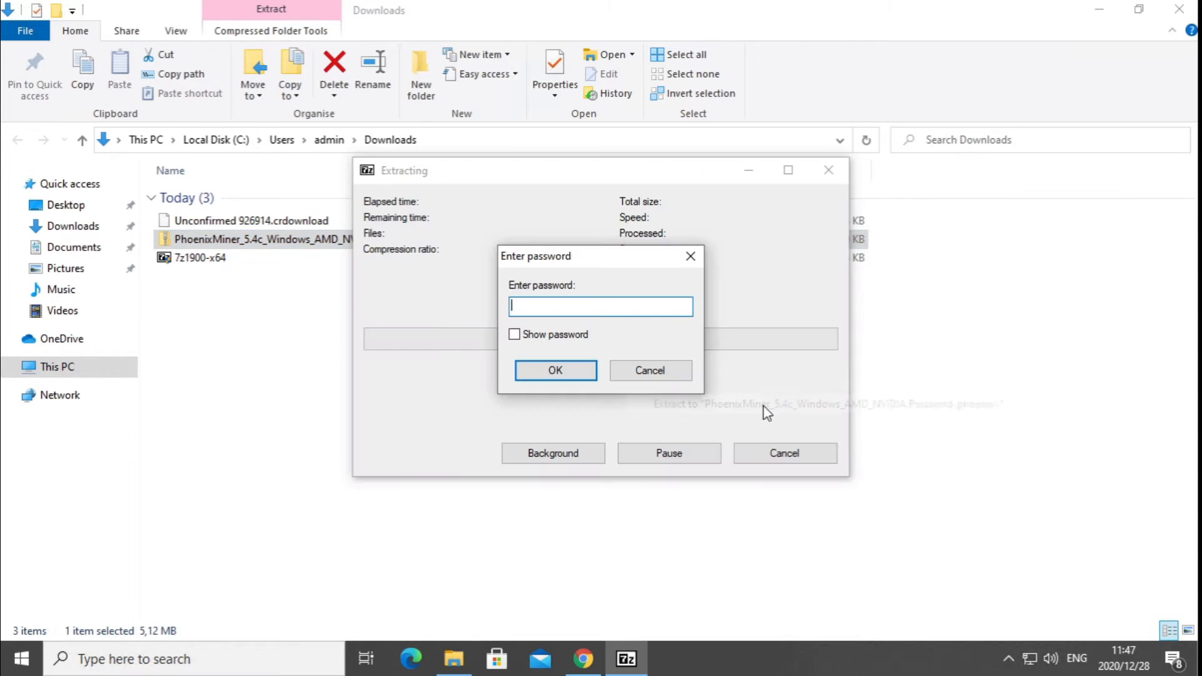
{"action": "left_click", "coordinate": [556, 370]}
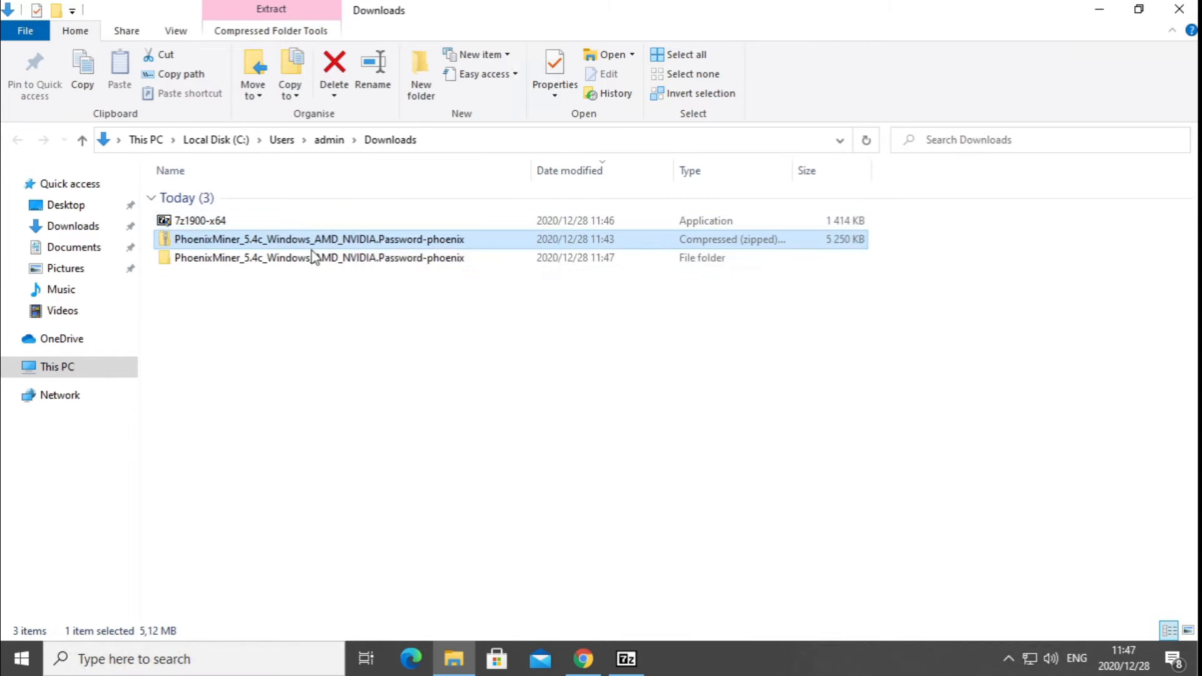
{"action": "mouse_move", "coordinate": [460, 249]}
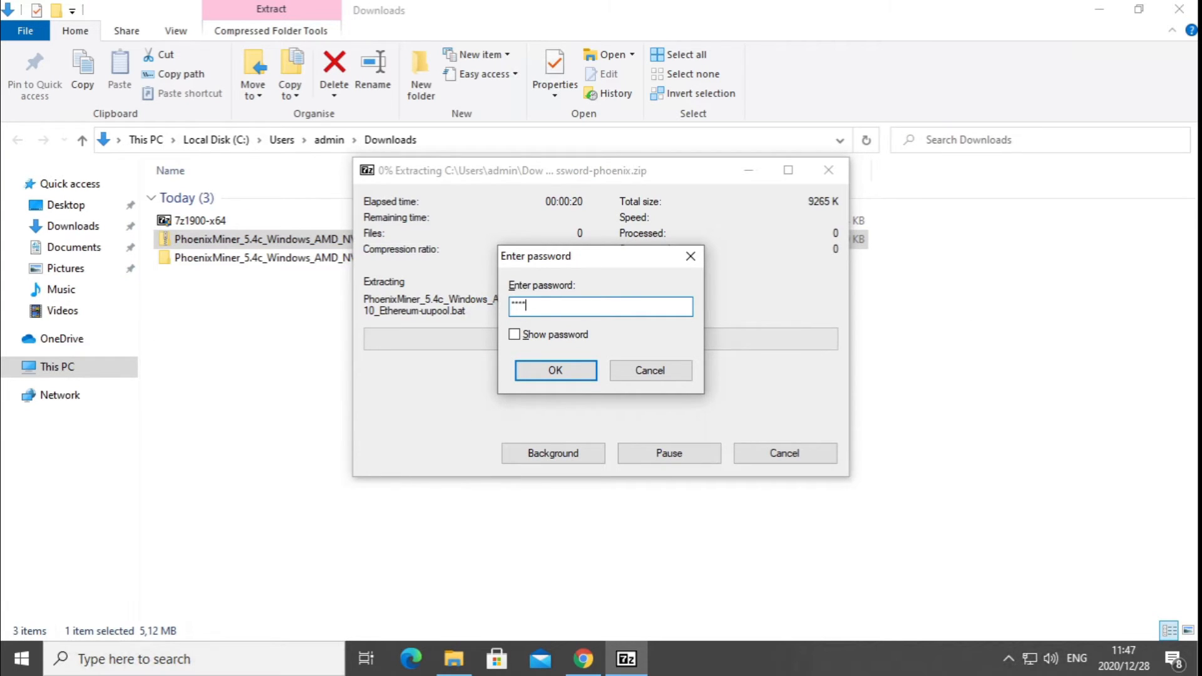
{"action": "left_click", "coordinate": [556, 370]}
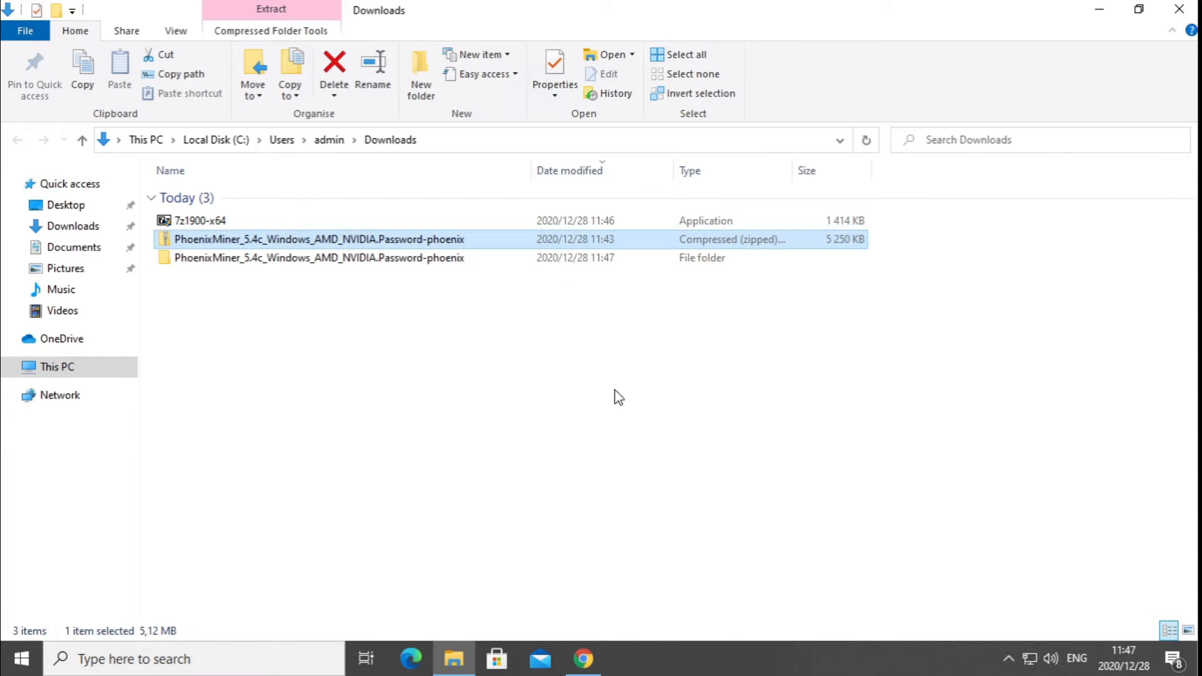
{"action": "mouse_move", "coordinate": [290, 320]}
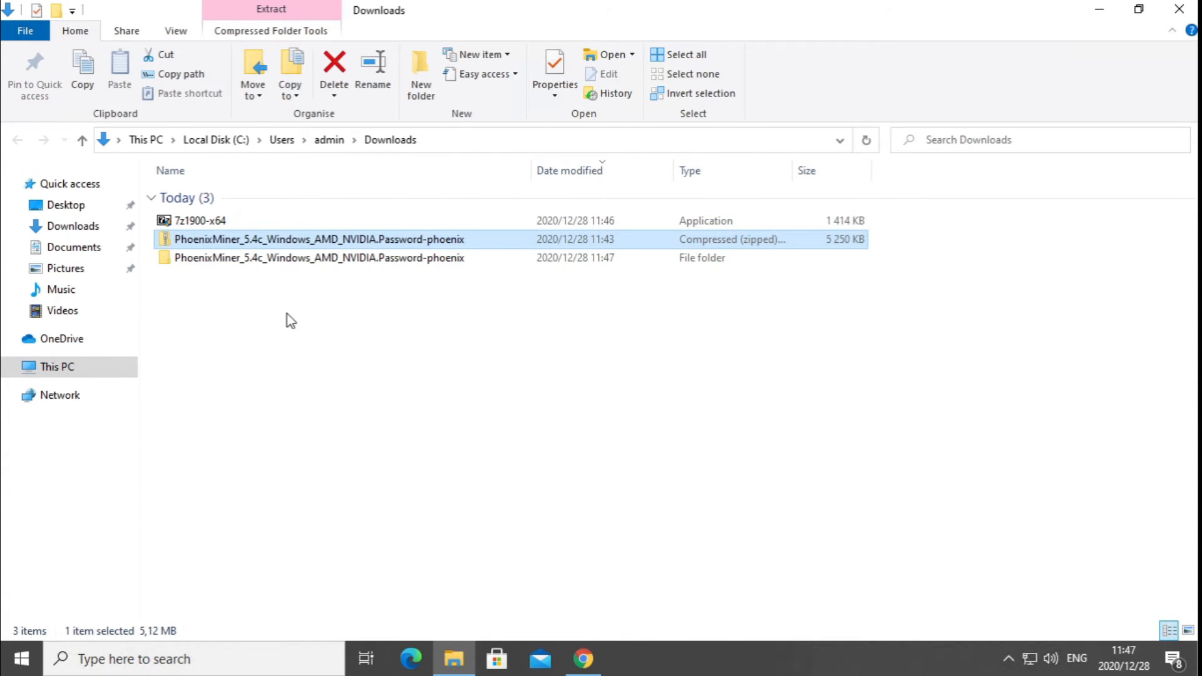
{"action": "double_click", "coordinate": [317, 258]}
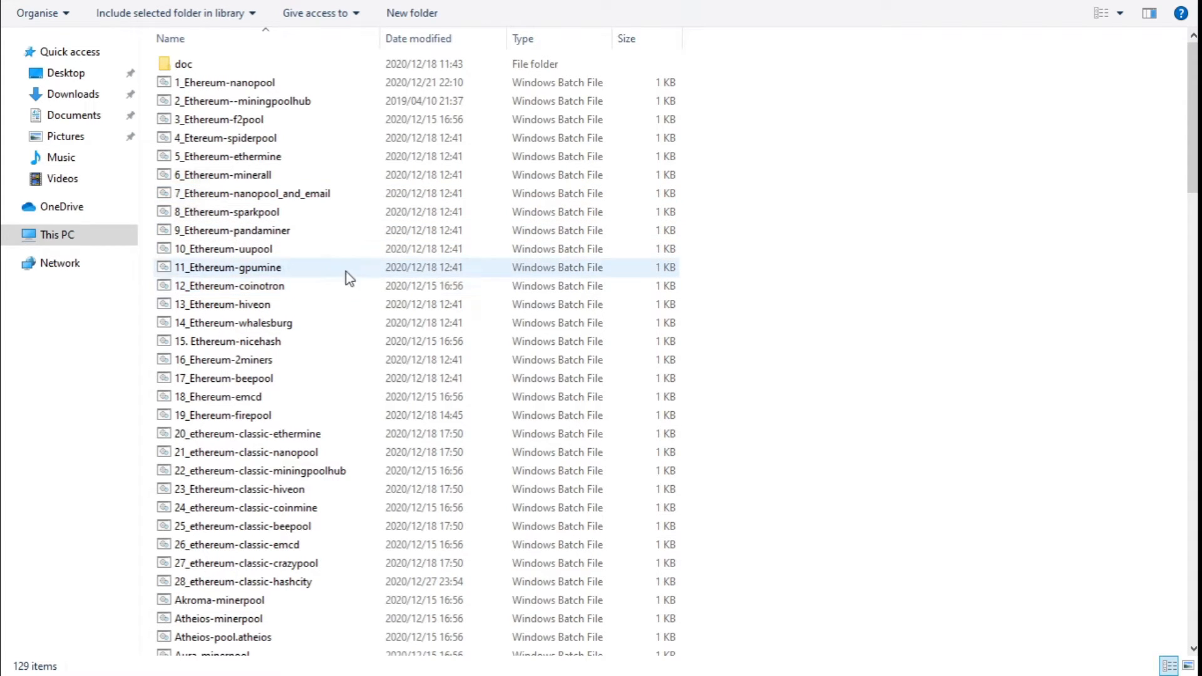
Step: Find the 5_Ethereum-ethermine batch file and open it in Notepad
{"action": "scroll", "scroll_direction": "down", "scroll_amount": 3}
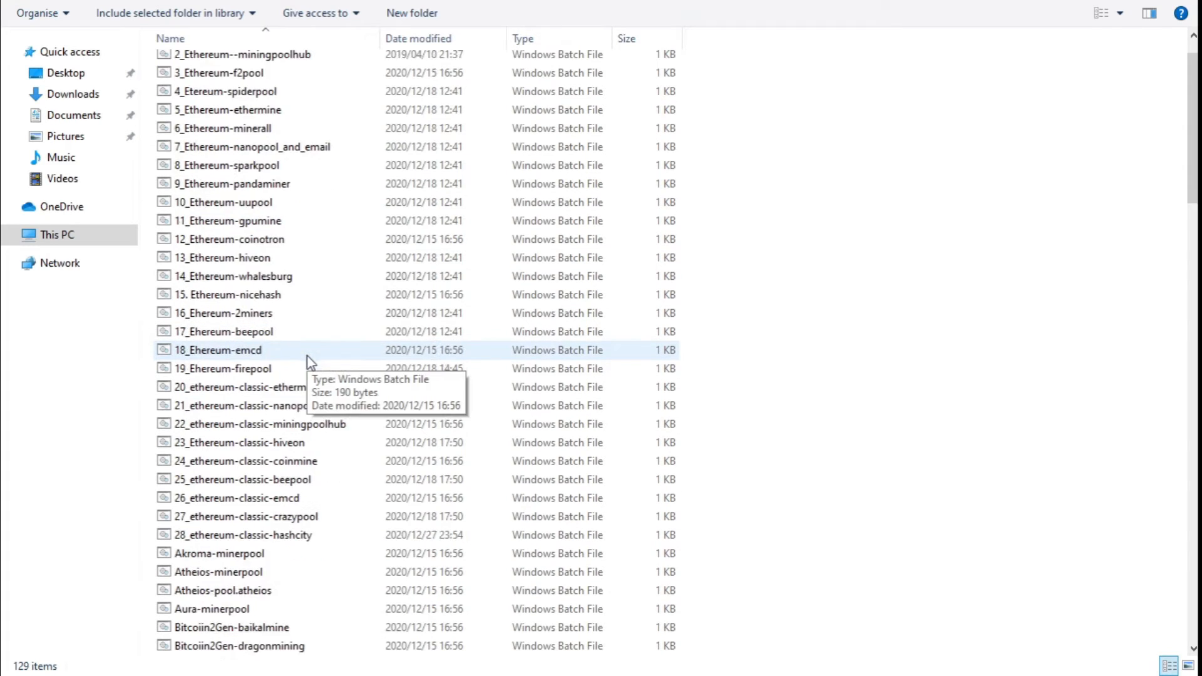
{"action": "scroll", "scroll_direction": "down", "scroll_amount": 3}
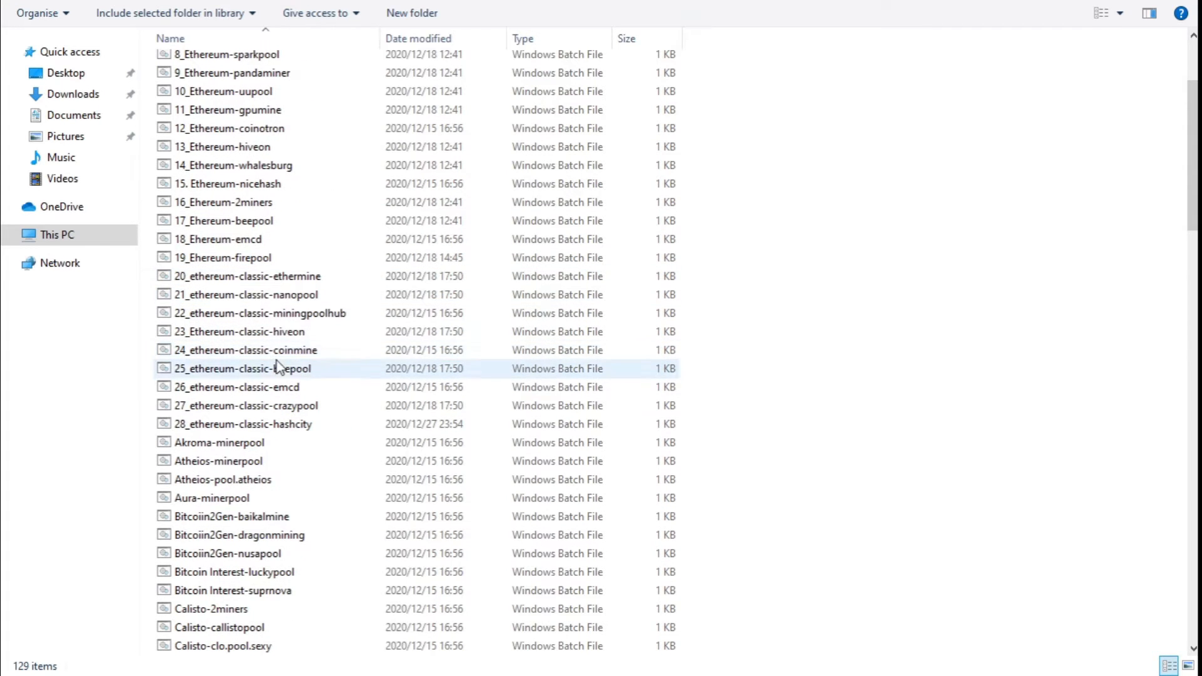
{"action": "scroll", "scroll_direction": "down", "scroll_amount": 3}
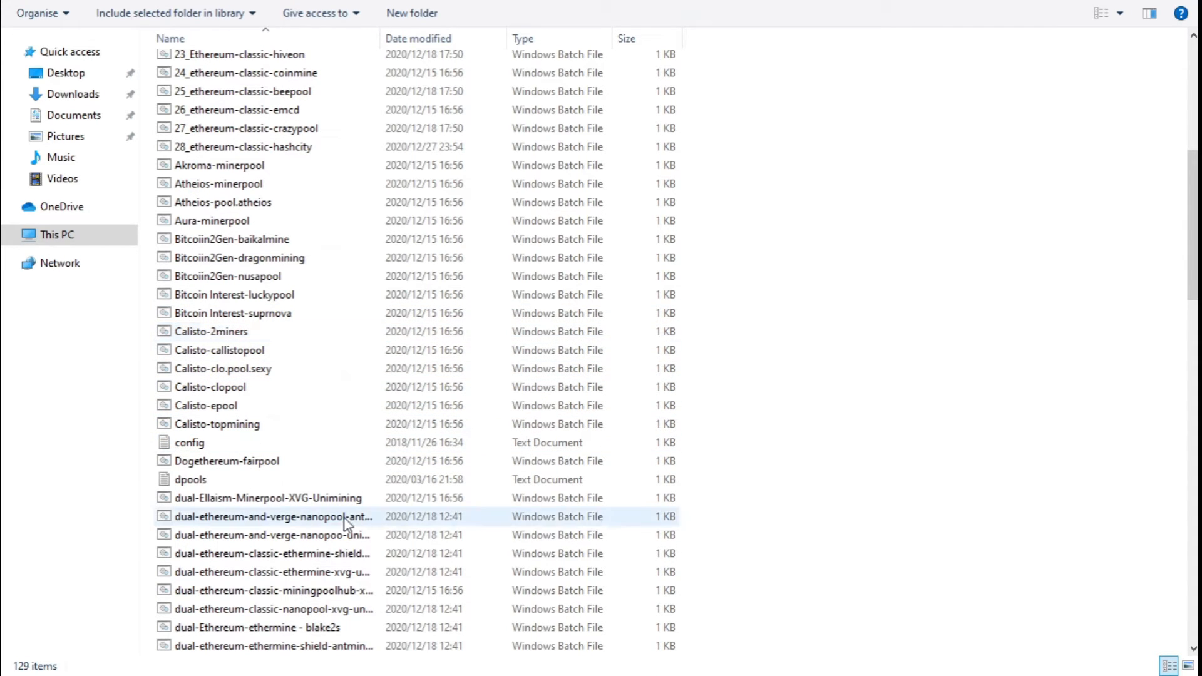
{"action": "scroll", "scroll_direction": "down", "scroll_amount": 3}
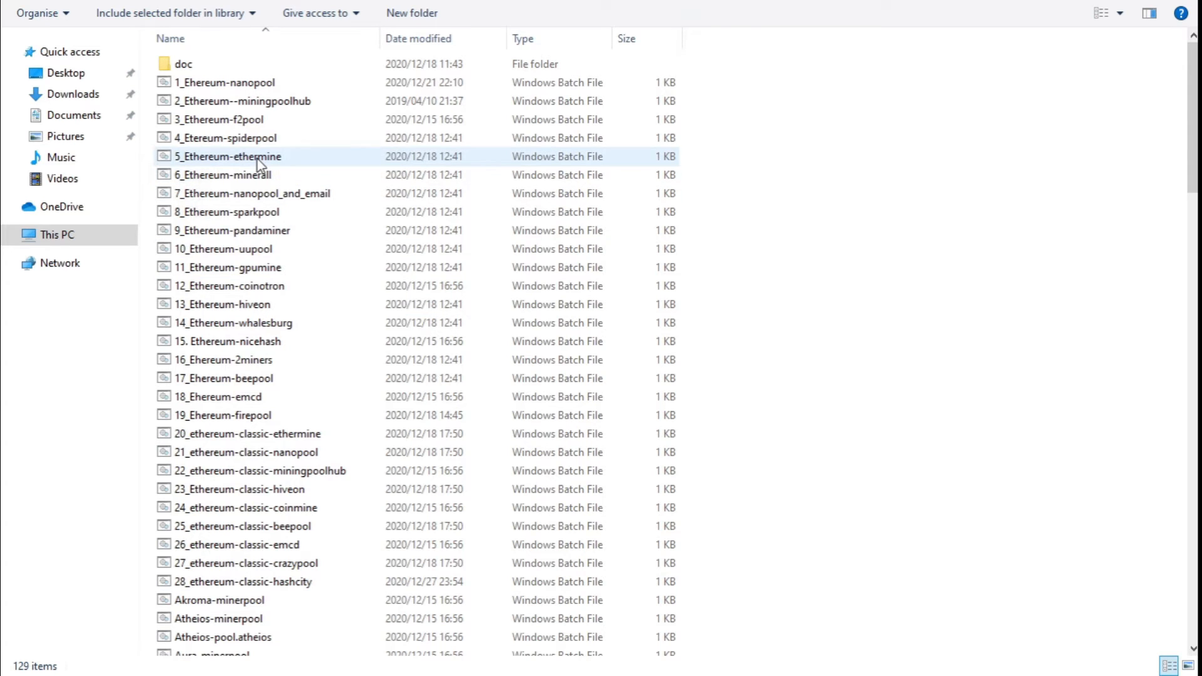
{"action": "right_click", "coordinate": [226, 157]}
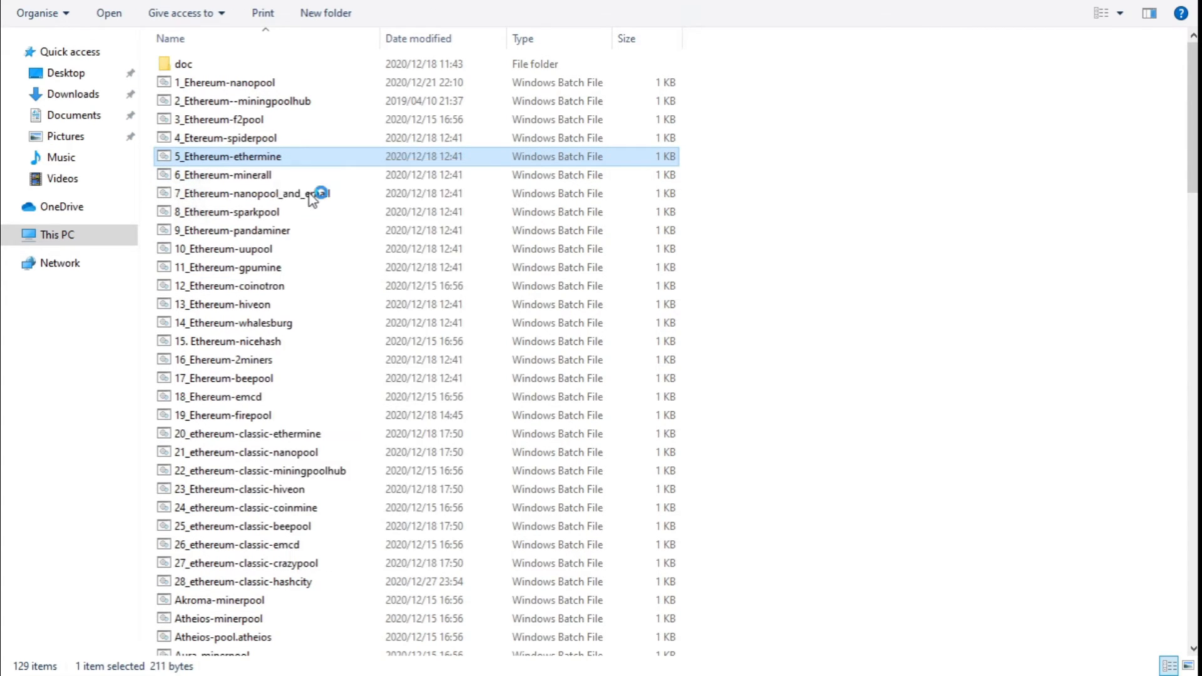
{"action": "double_click", "coordinate": [227, 156]}
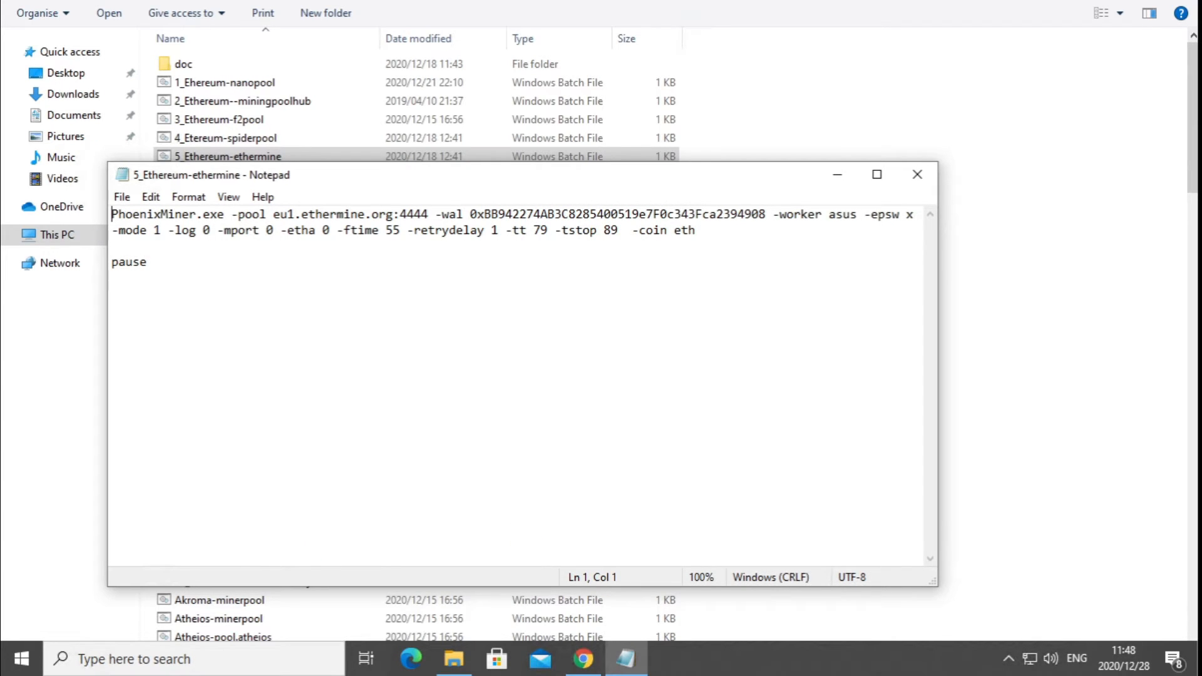
Step: Replace the -wal wallet address and set the -worker name to Miningserver2
{"action": "left_click", "coordinate": [877, 174]}
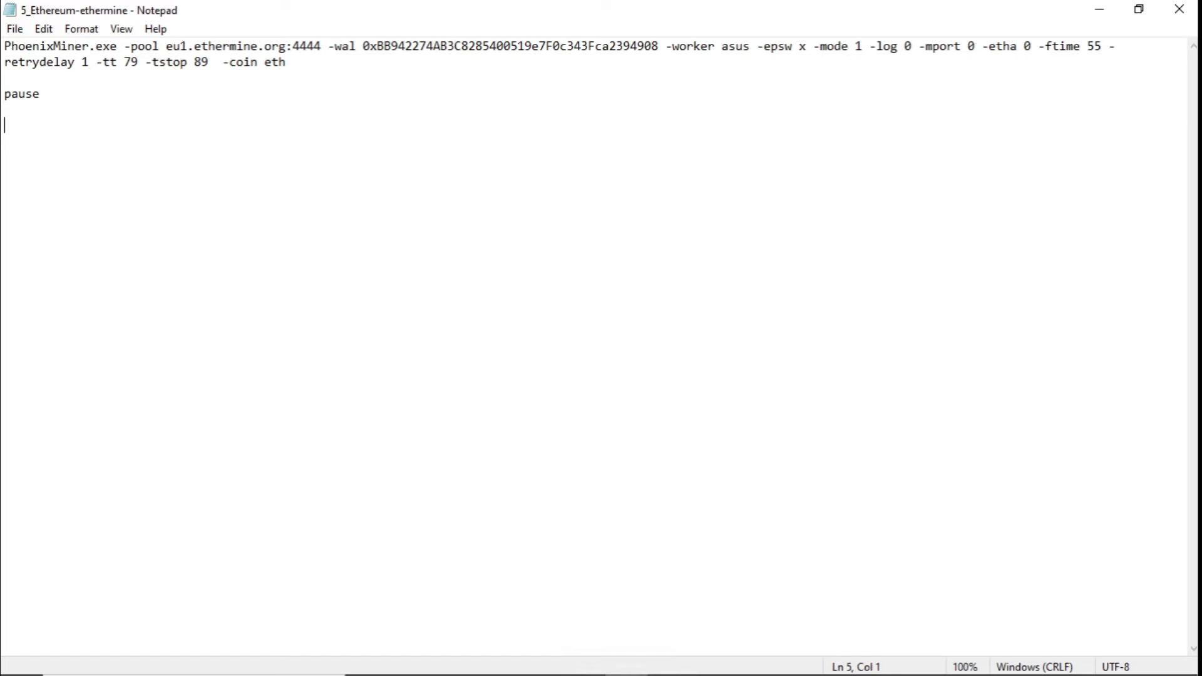
{"action": "double_click", "coordinate": [56, 46]}
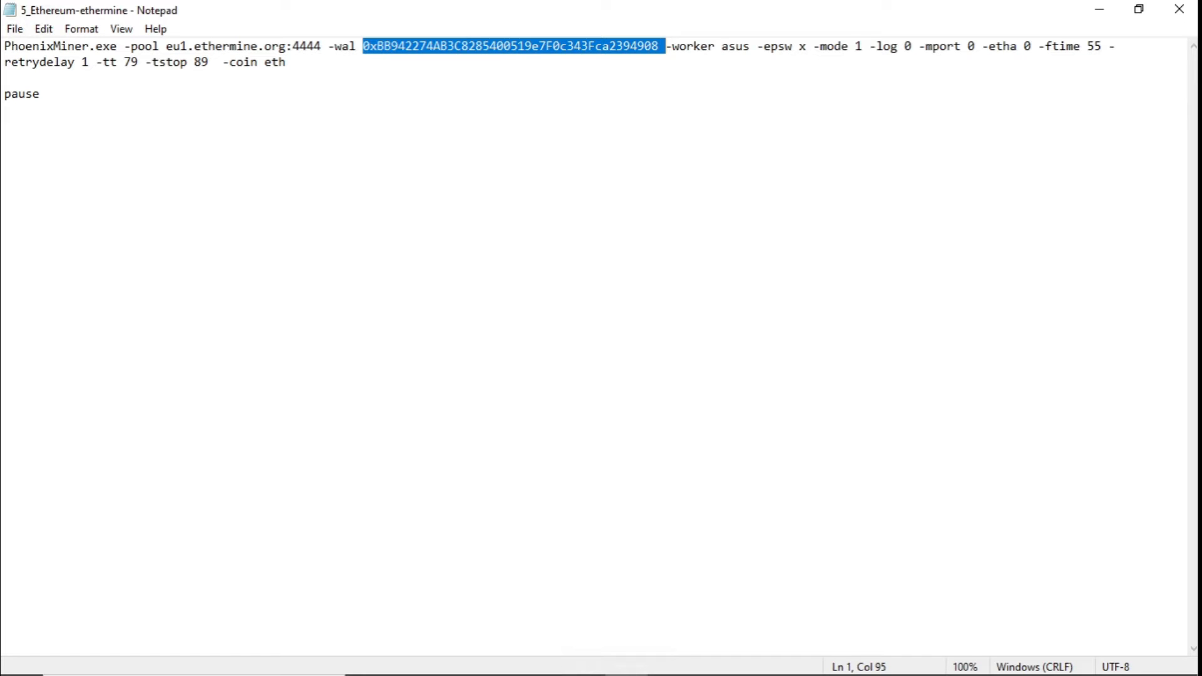
{"action": "left_click", "coordinate": [690, 46]}
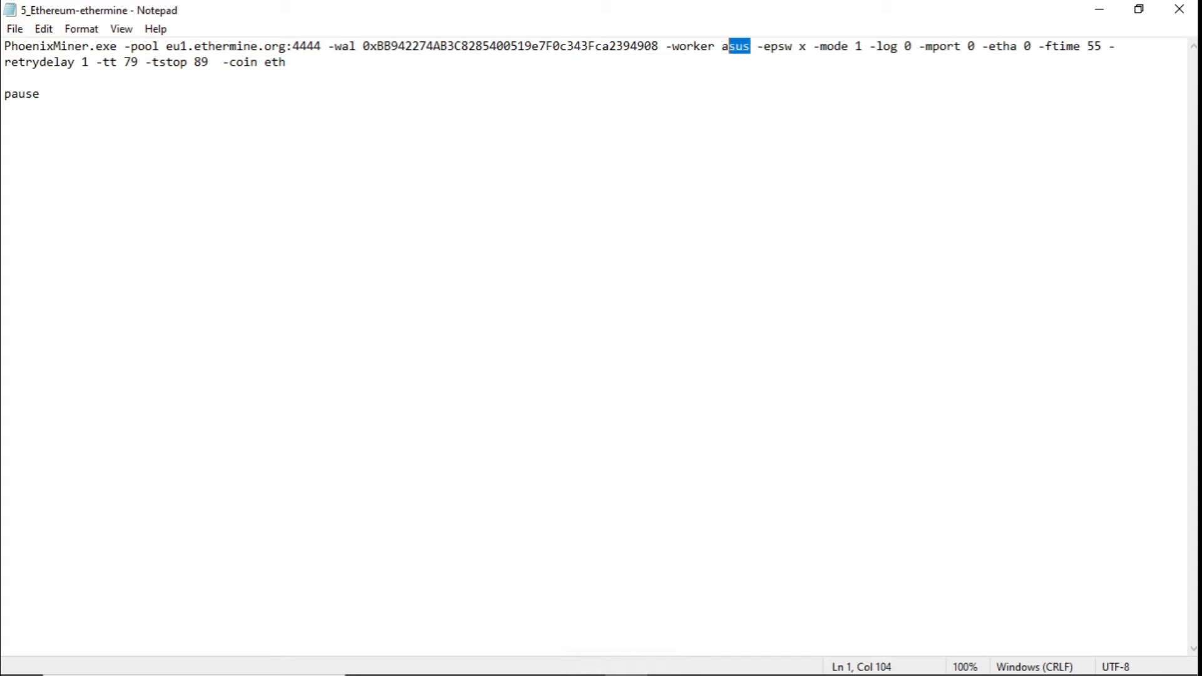
{"action": "type", "text": "Miningserver2"}
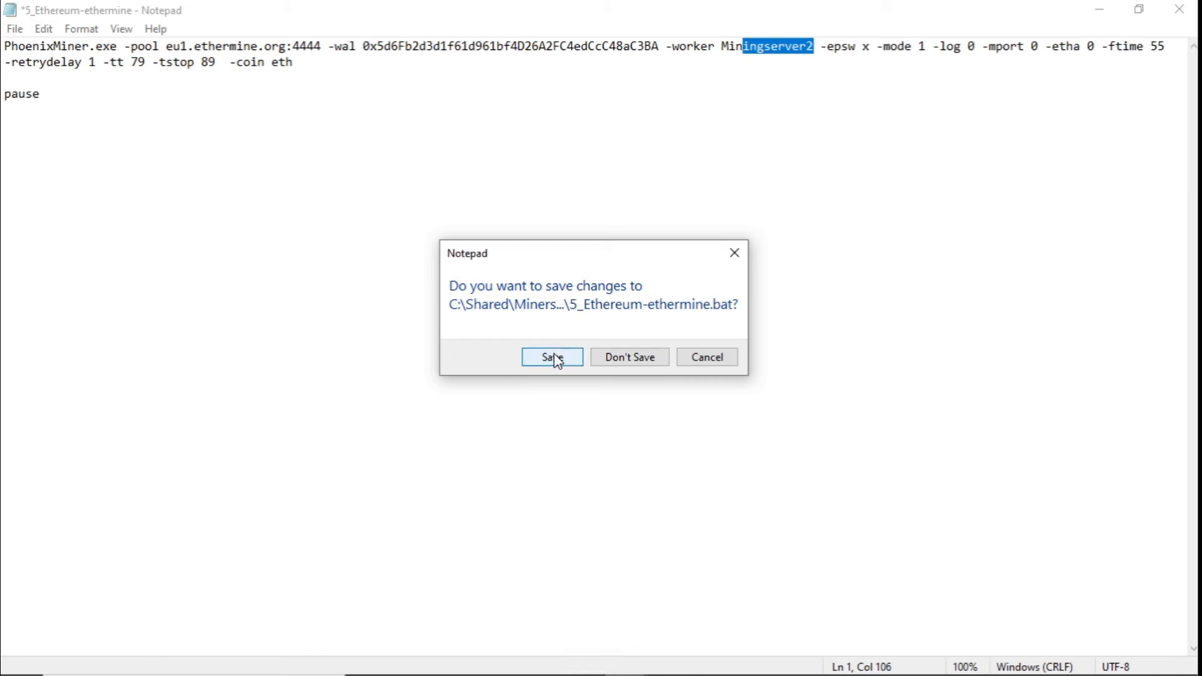
Step: Save the ethermine script and maximize the running PhoenixMiner console
{"action": "left_click", "coordinate": [551, 357]}
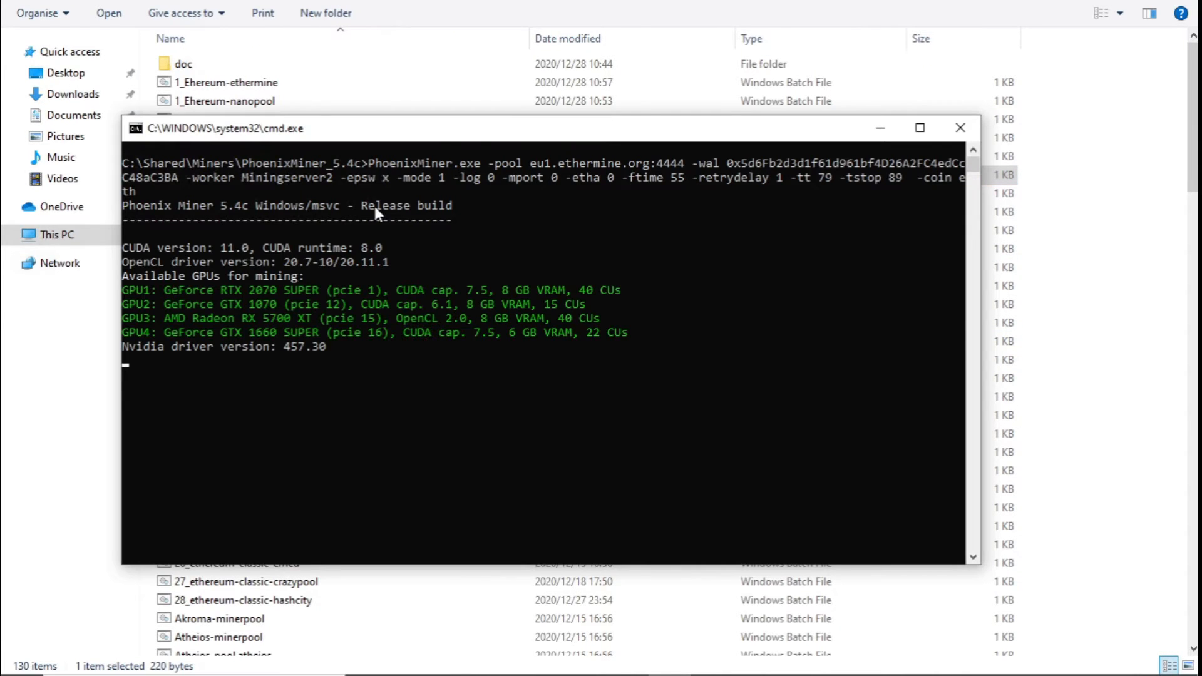
{"action": "left_click", "coordinate": [919, 128]}
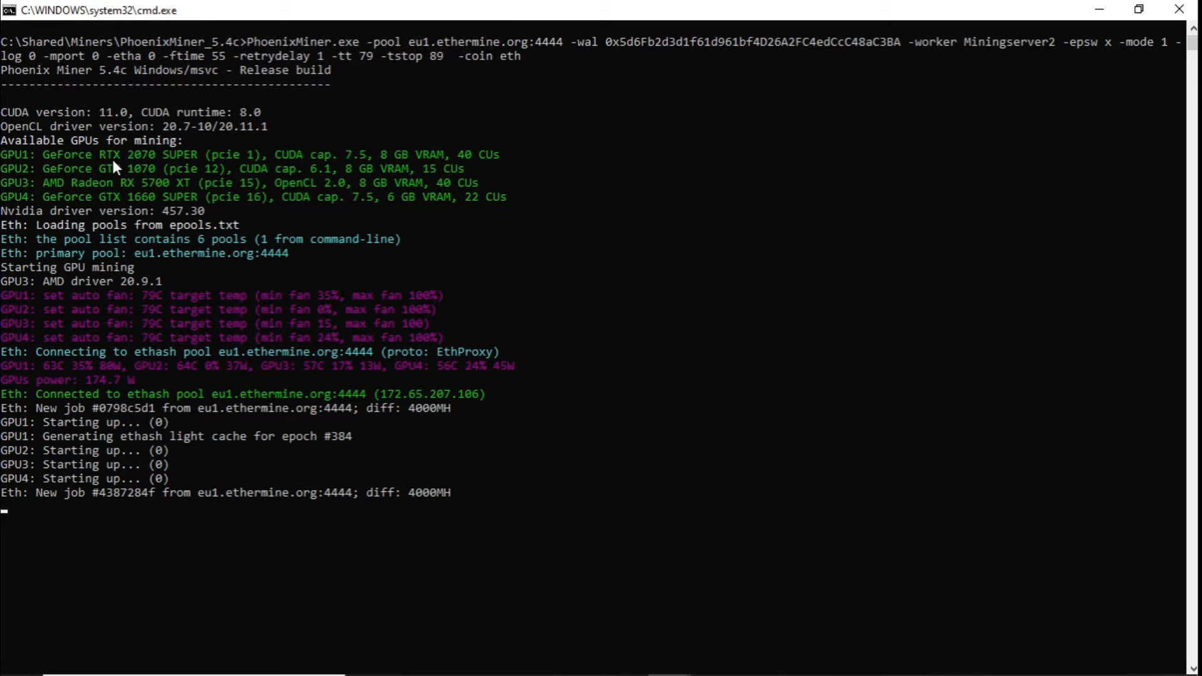
{"action": "mouse_move", "coordinate": [139, 187]}
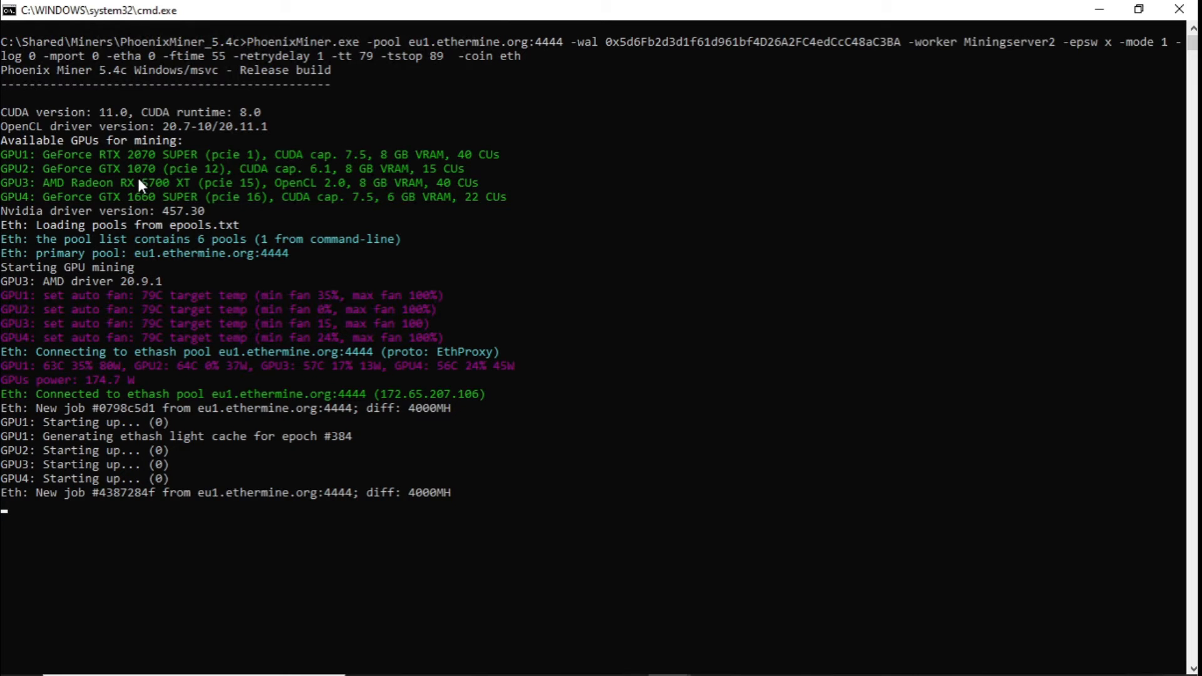
{"action": "mouse_move", "coordinate": [163, 201]}
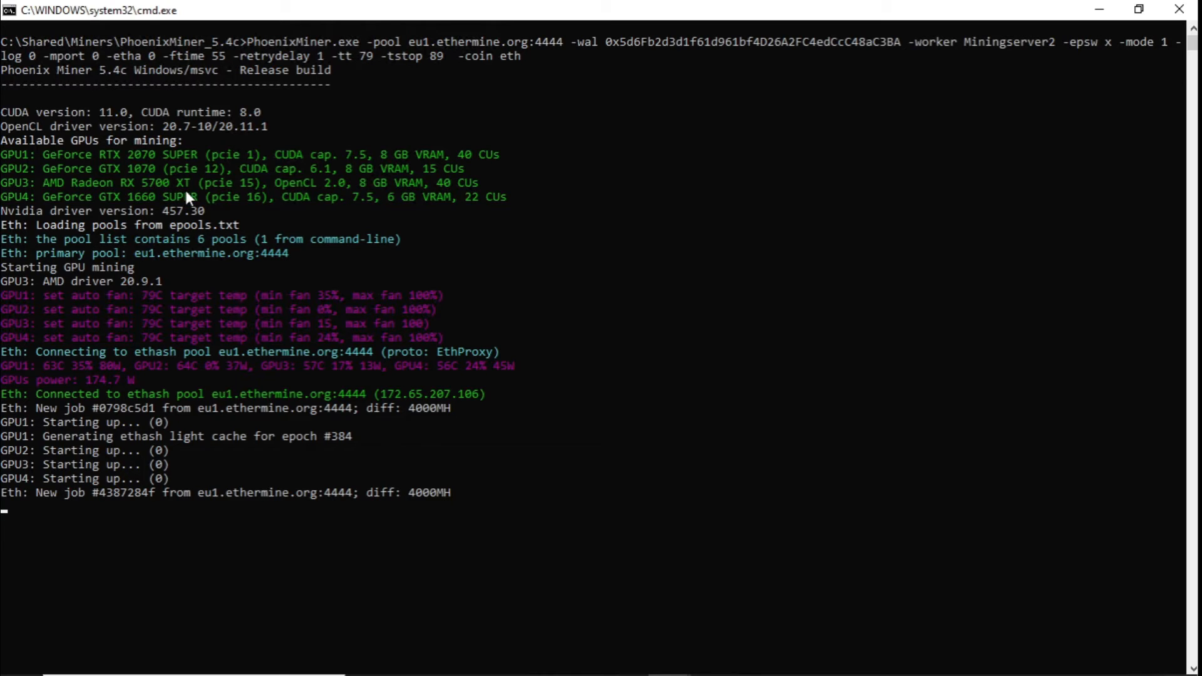
{"action": "mouse_move", "coordinate": [191, 213]}
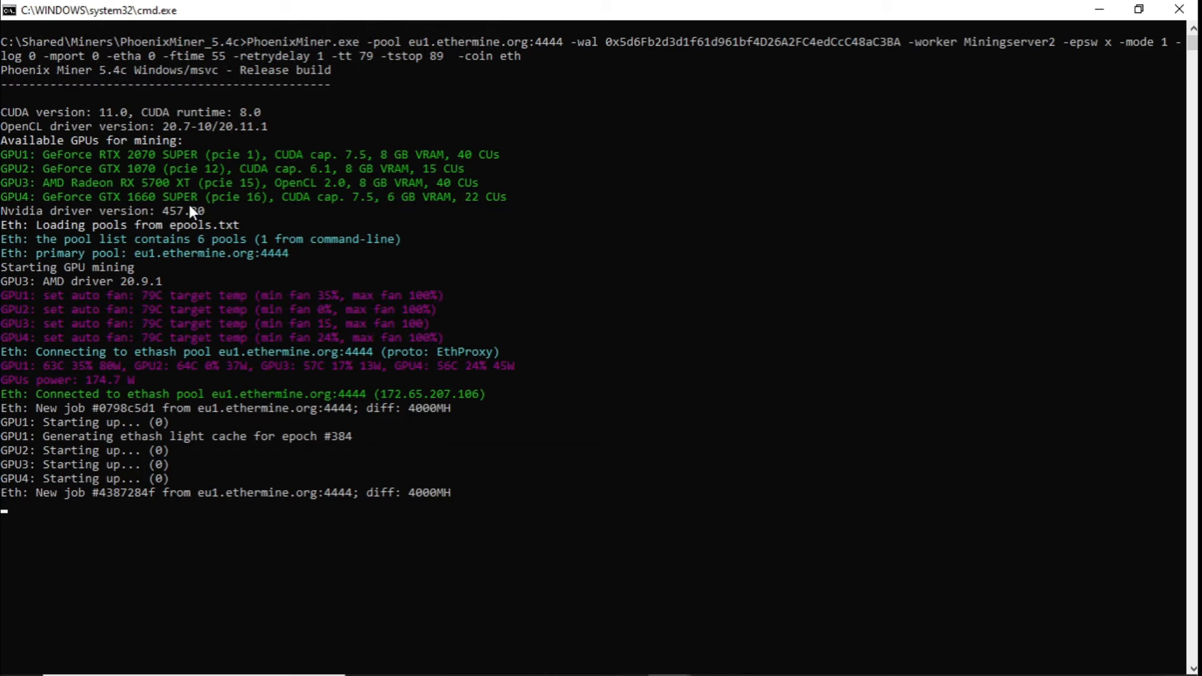
{"action": "mouse_move", "coordinate": [510, 249]}
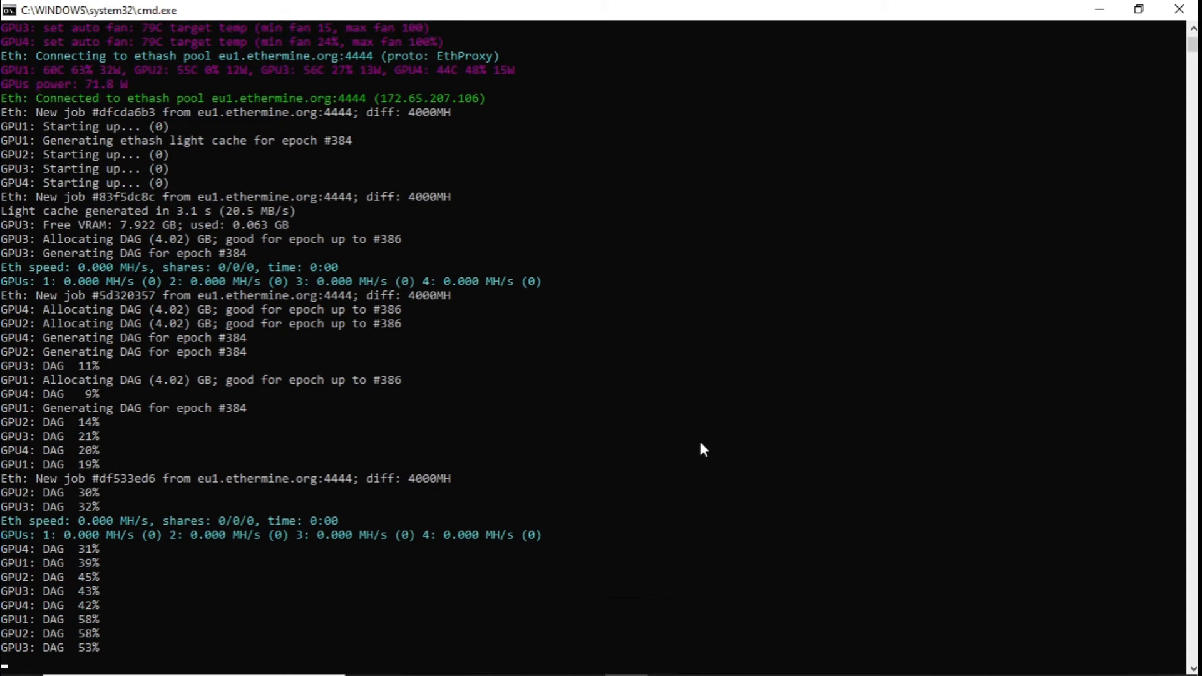
{"action": "scroll", "scroll_direction": "down", "scroll_amount": 3}
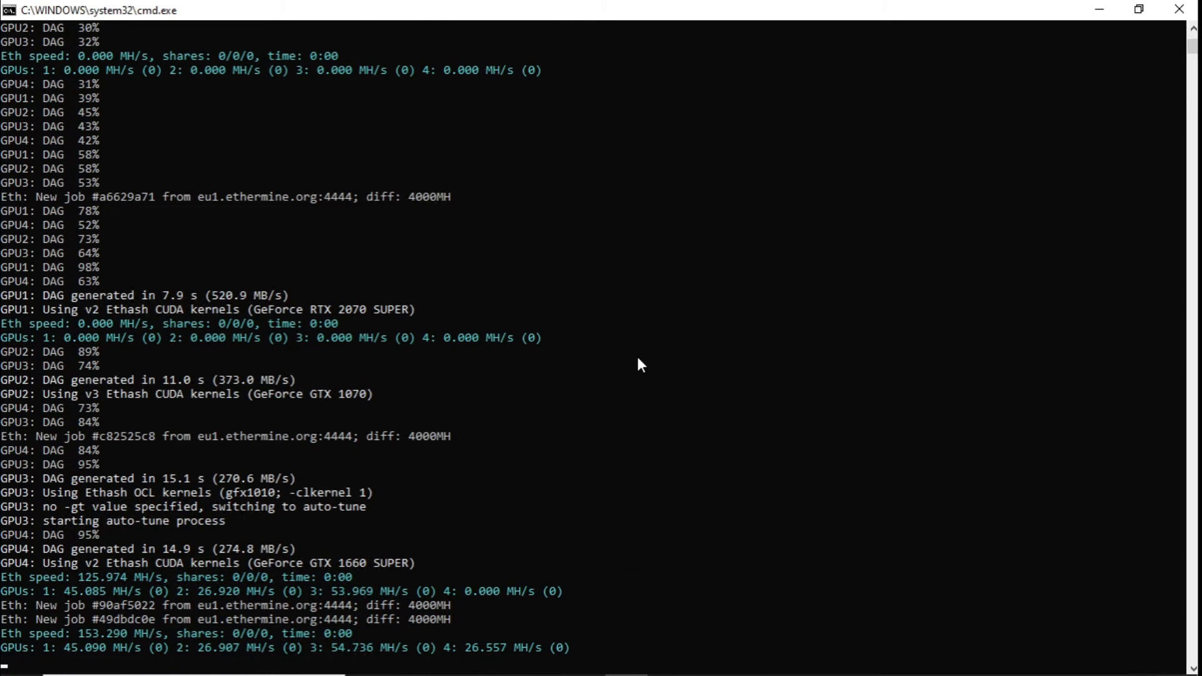
{"action": "scroll", "scroll_direction": "down", "scroll_amount": 3}
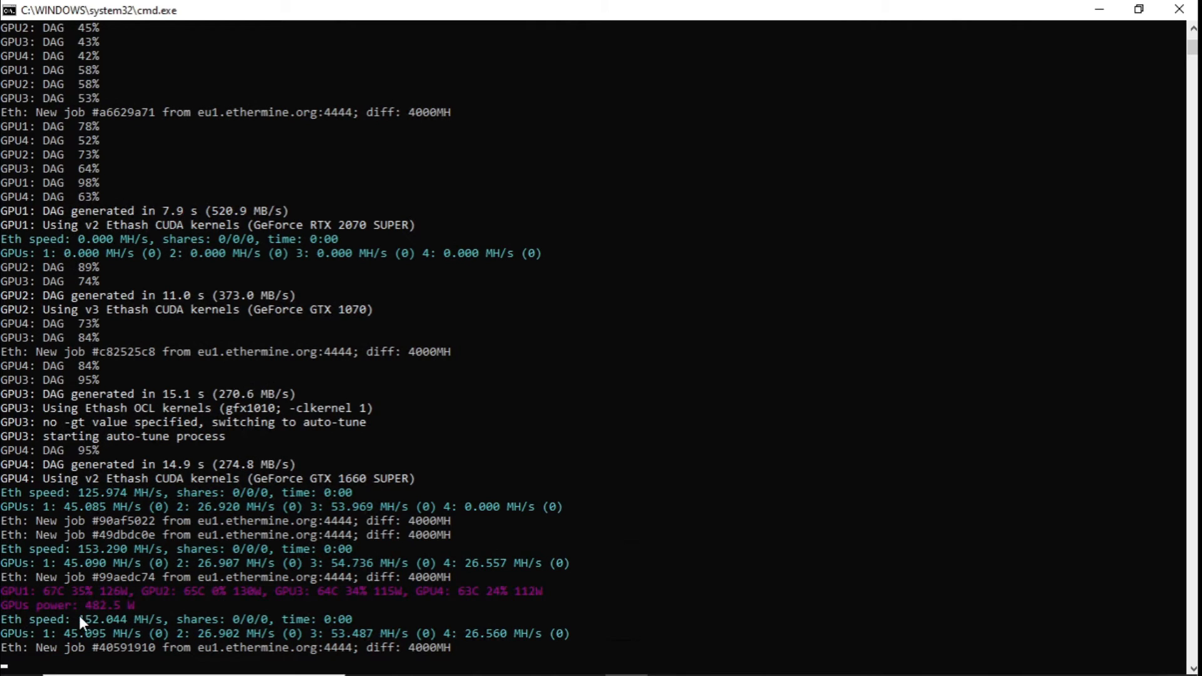
{"action": "scroll", "scroll_direction": "down", "scroll_amount": 3}
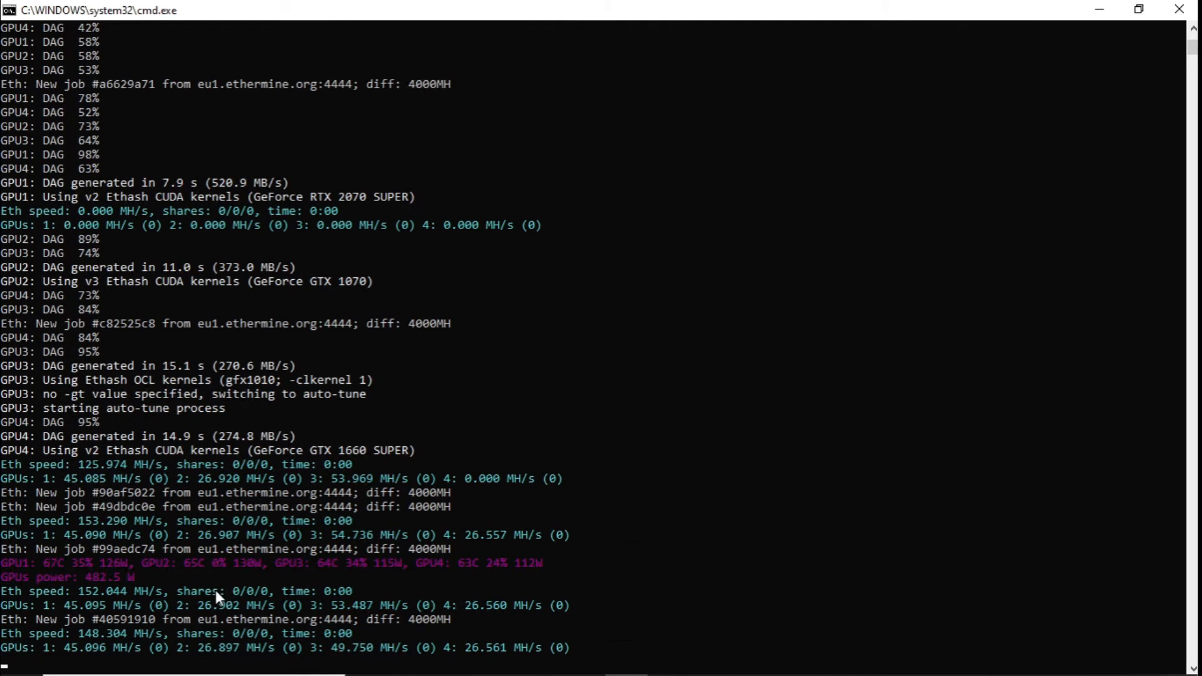
{"action": "scroll", "scroll_direction": "down", "scroll_amount": 3}
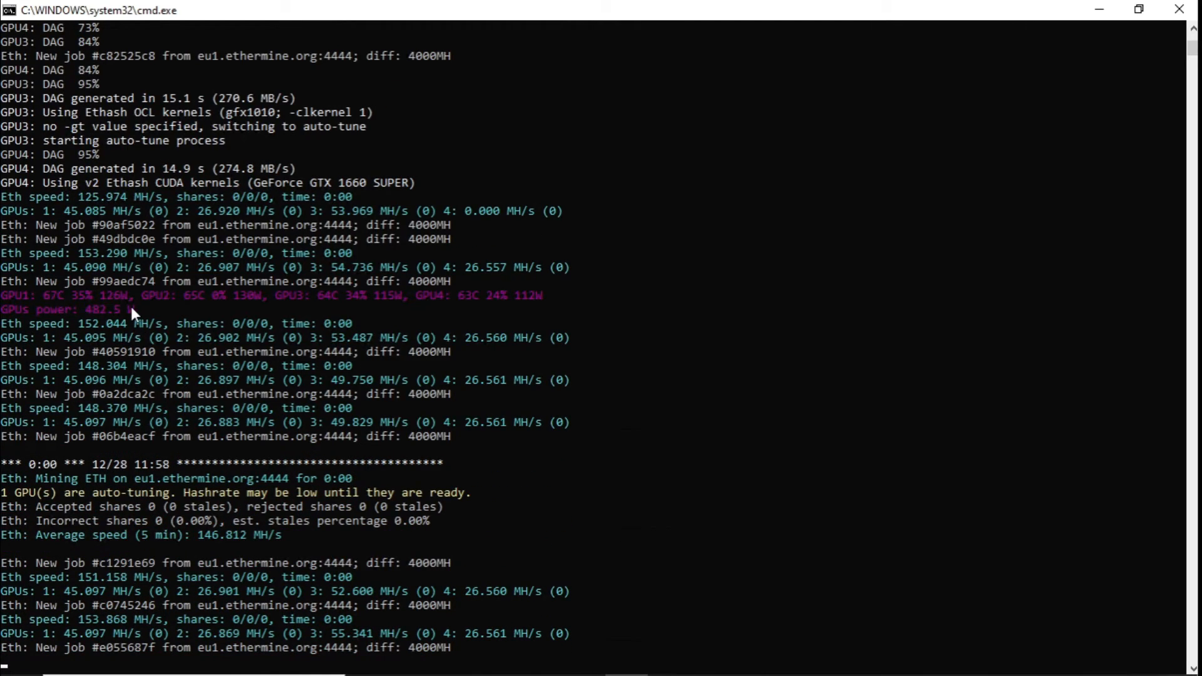
{"action": "scroll", "scroll_direction": "down", "scroll_amount": 3}
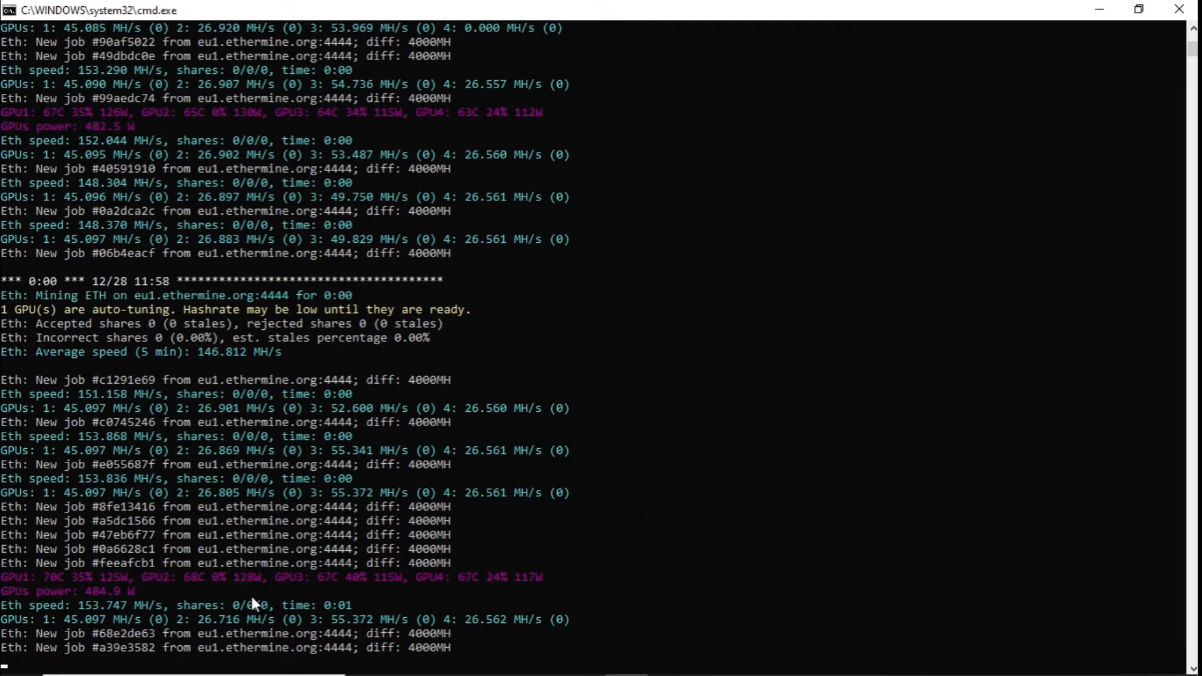
{"action": "scroll", "scroll_direction": "down", "scroll_amount": 3}
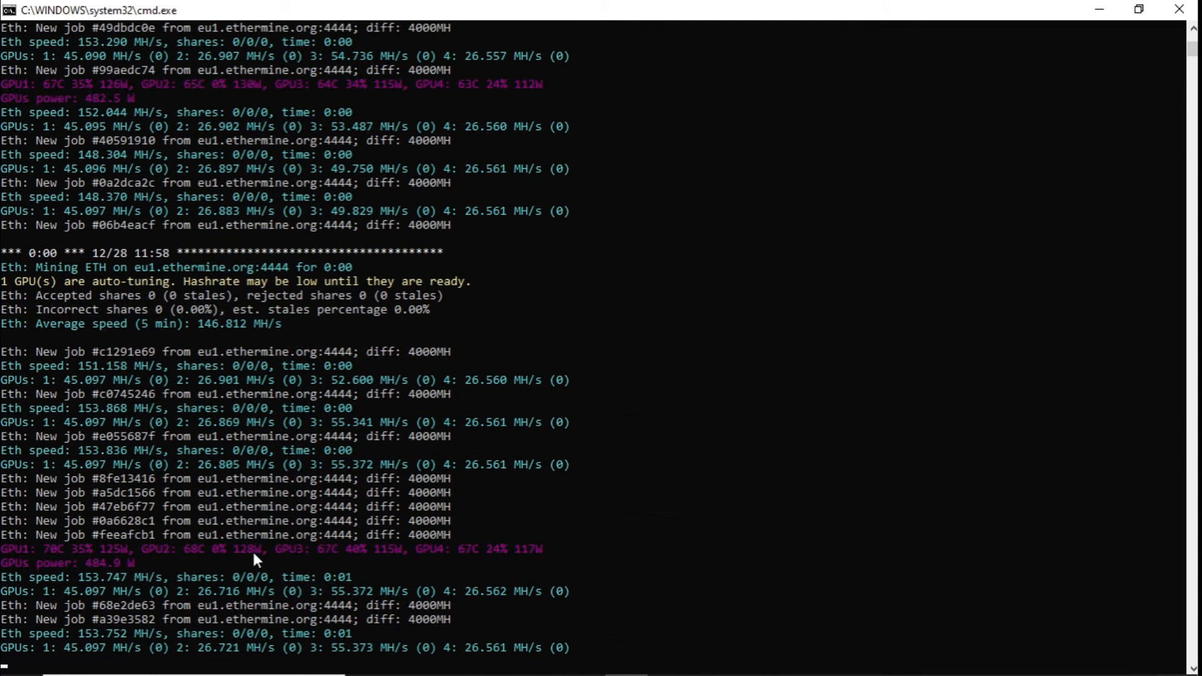
{"action": "scroll", "scroll_direction": "down", "scroll_amount": 3}
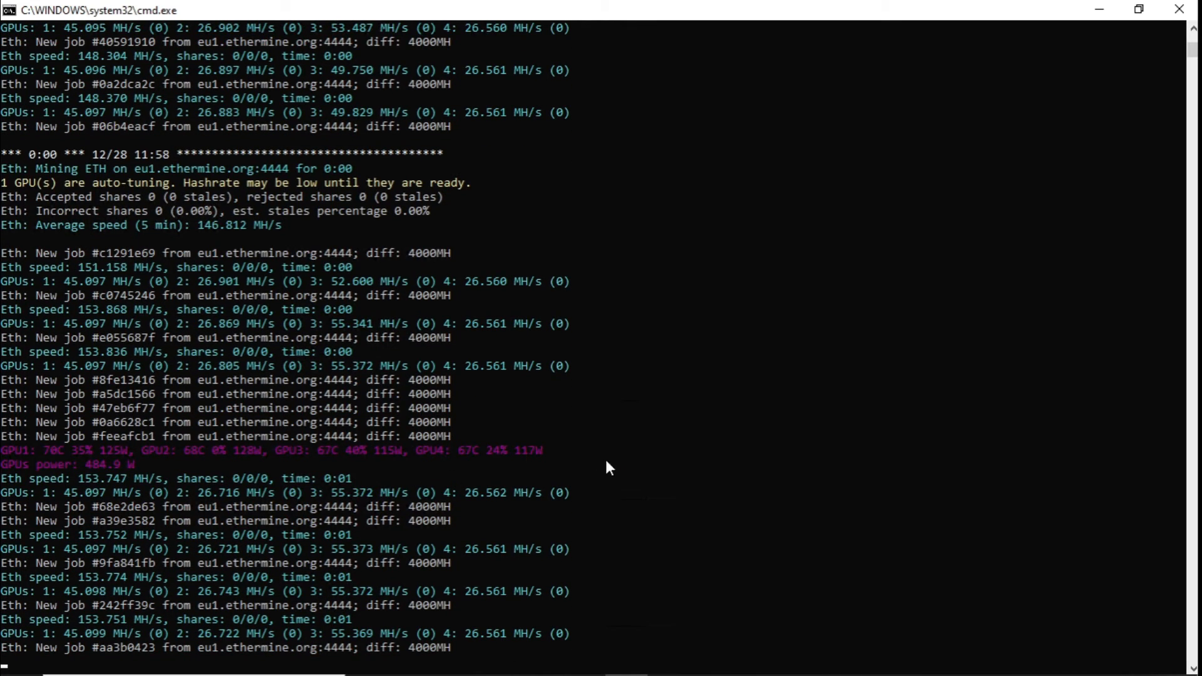
{"action": "scroll", "scroll_direction": "down", "scroll_amount": 3}
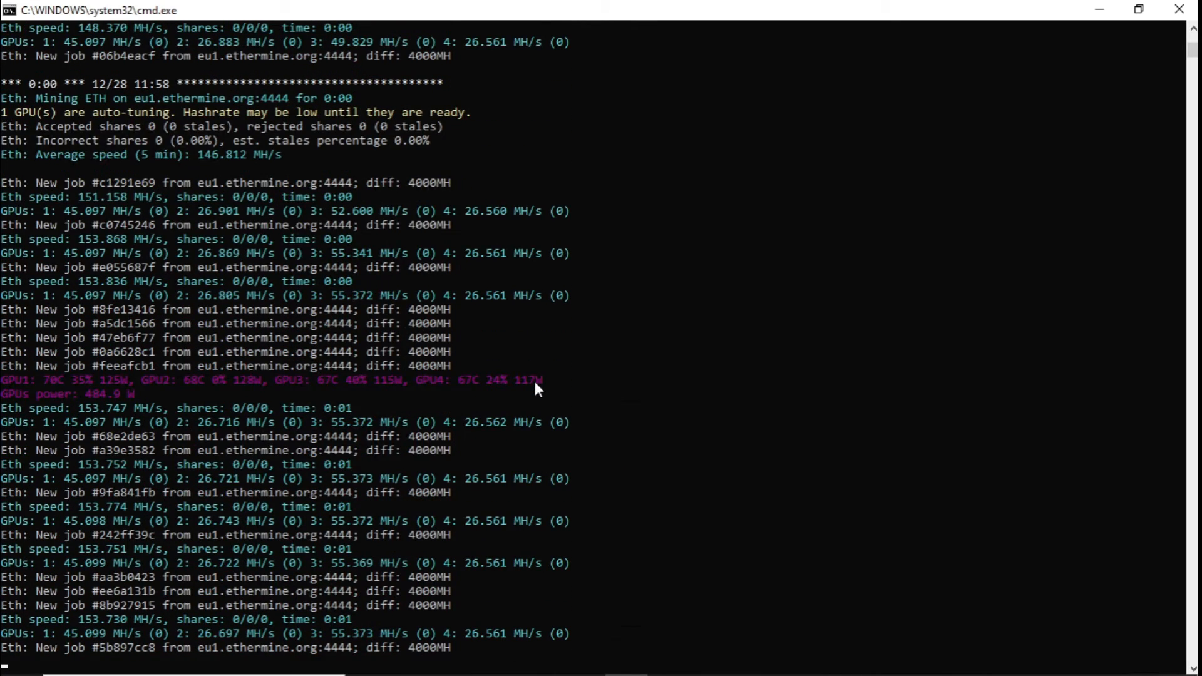
{"action": "scroll", "scroll_direction": "down", "scroll_amount": 3}
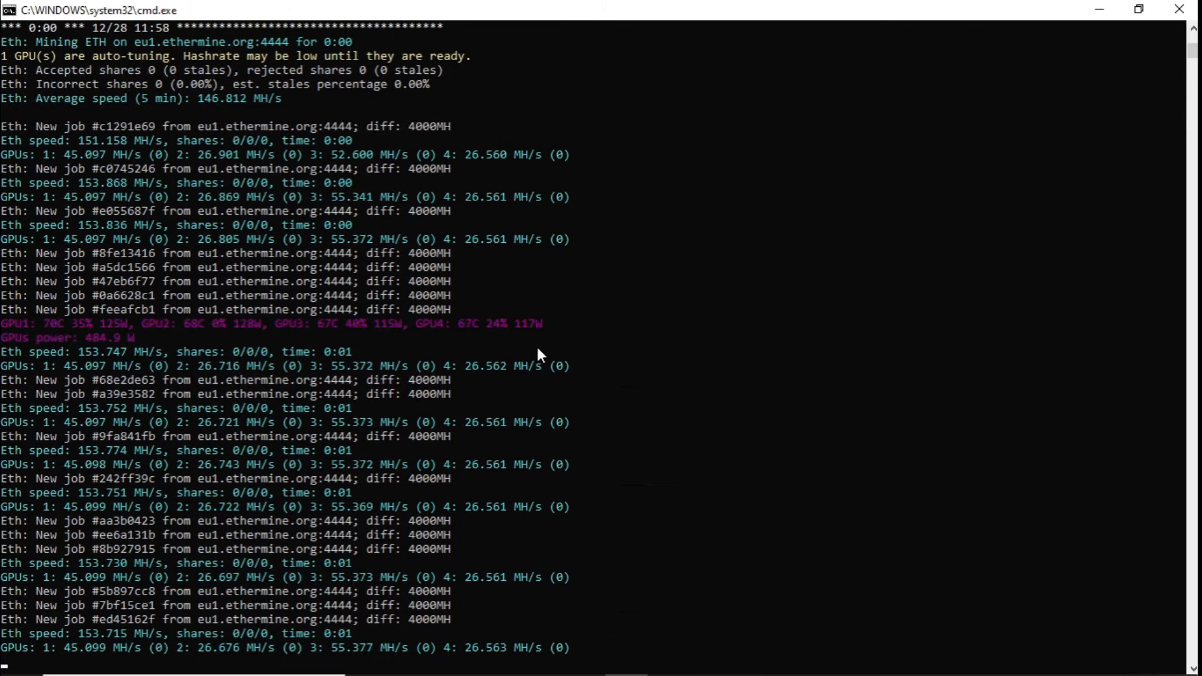
{"action": "mouse_move", "coordinate": [539, 349]}
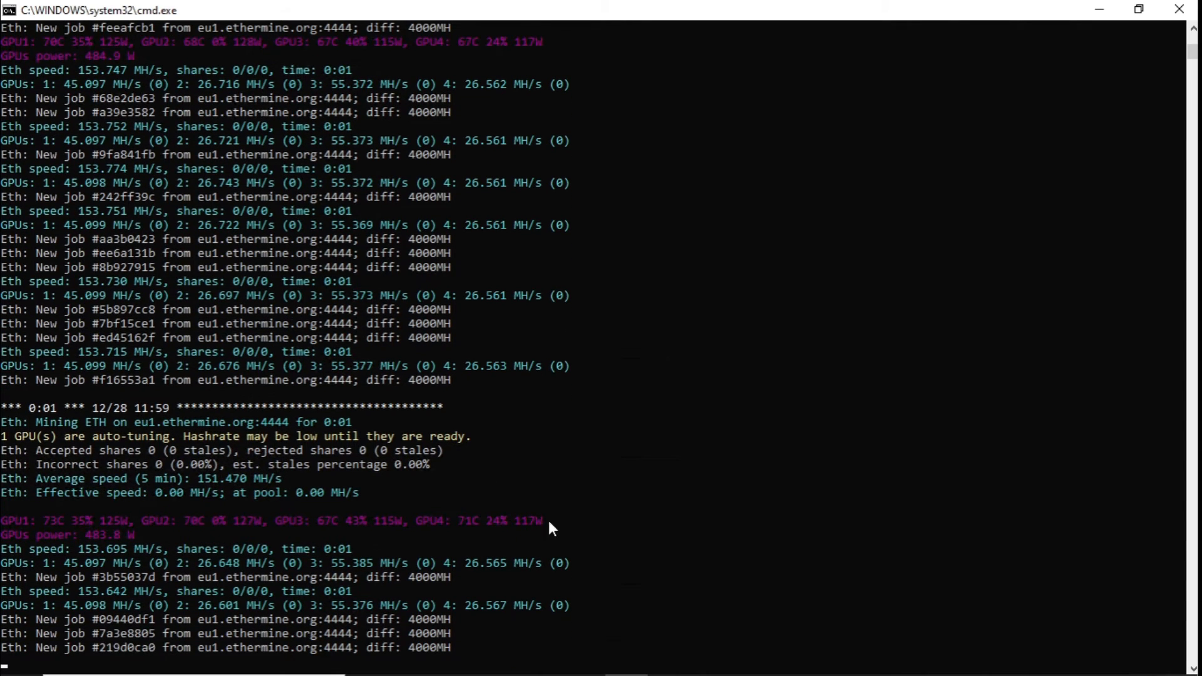
{"action": "scroll", "scroll_direction": "down", "scroll_amount": 3}
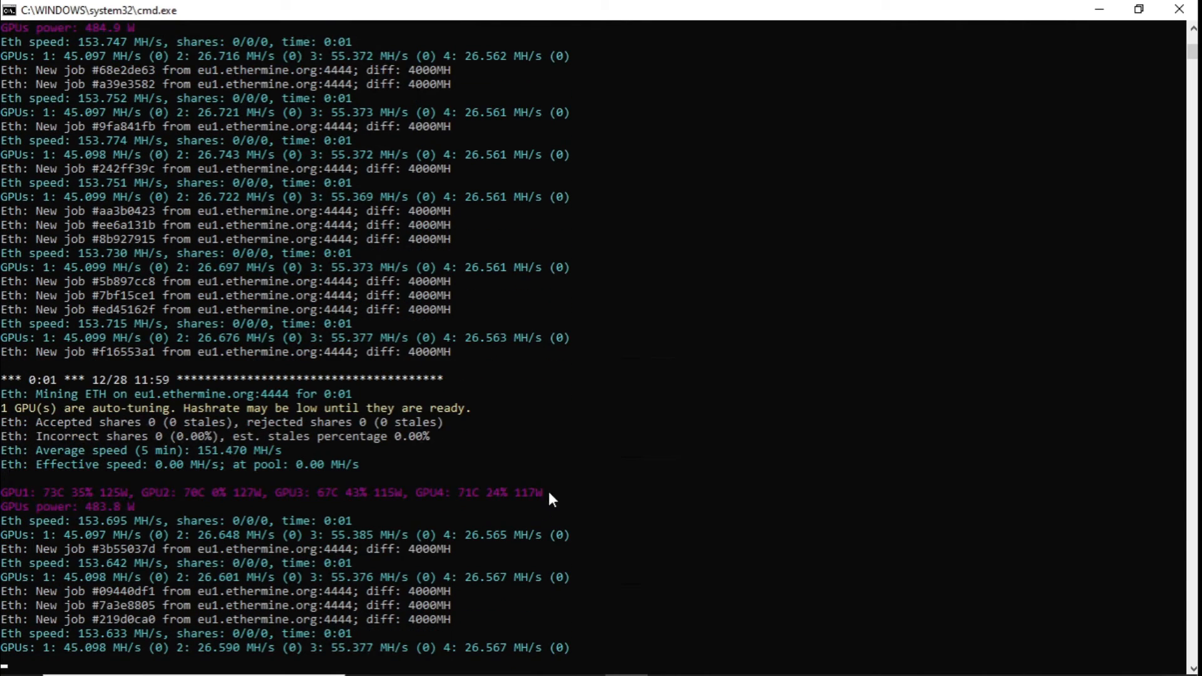
{"action": "mouse_move", "coordinate": [534, 493]}
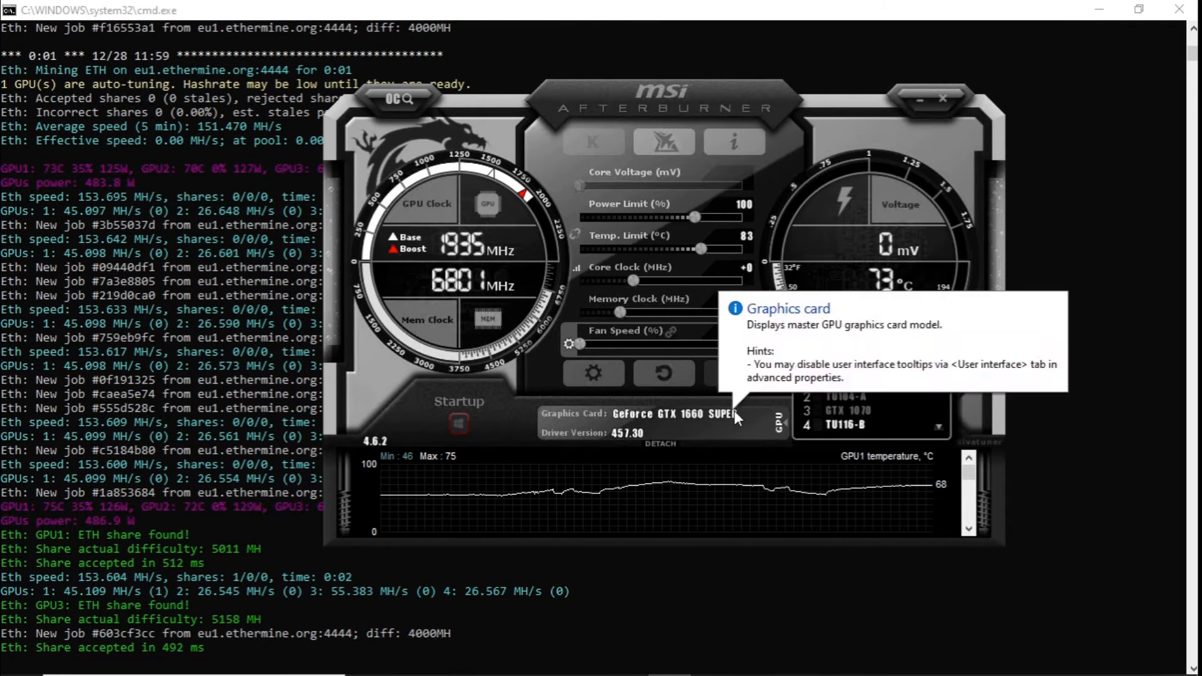
{"action": "mouse_move", "coordinate": [748, 207]}
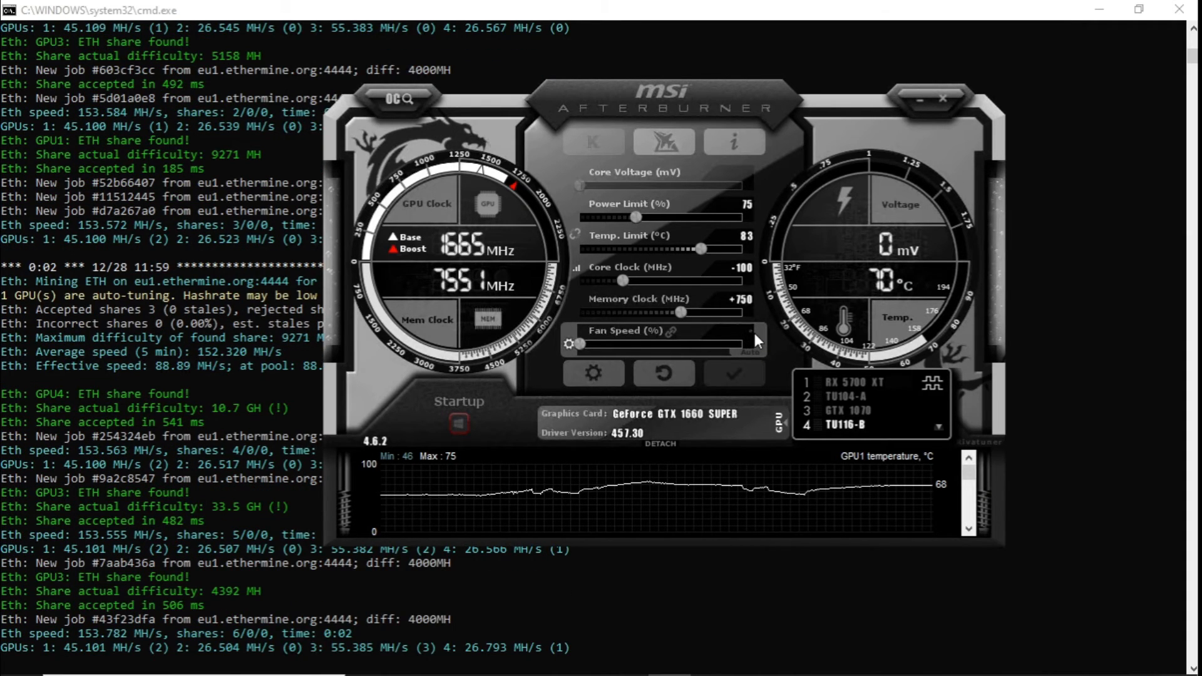
Step: Raise the GTX 1660 Super fan speed to 100% in MSI Afterburner
{"action": "left_click_drag", "start_coordinate": [571, 344], "coordinate": [741, 344]}
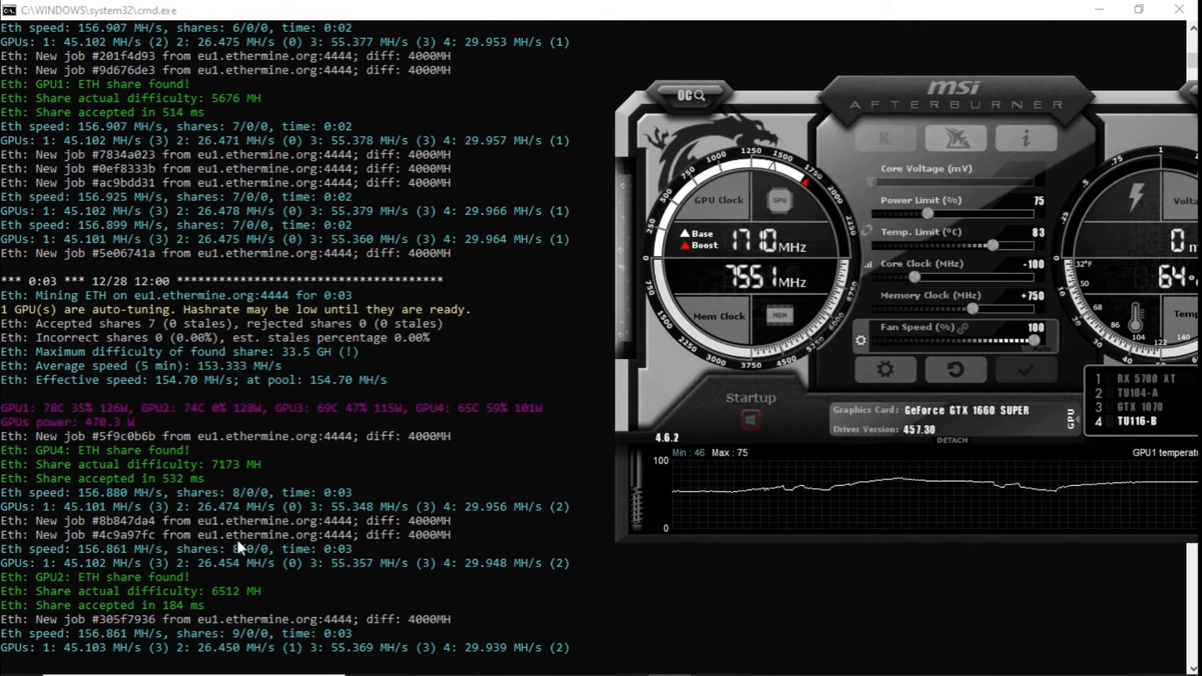
{"action": "scroll", "scroll_direction": "down", "scroll_amount": 3}
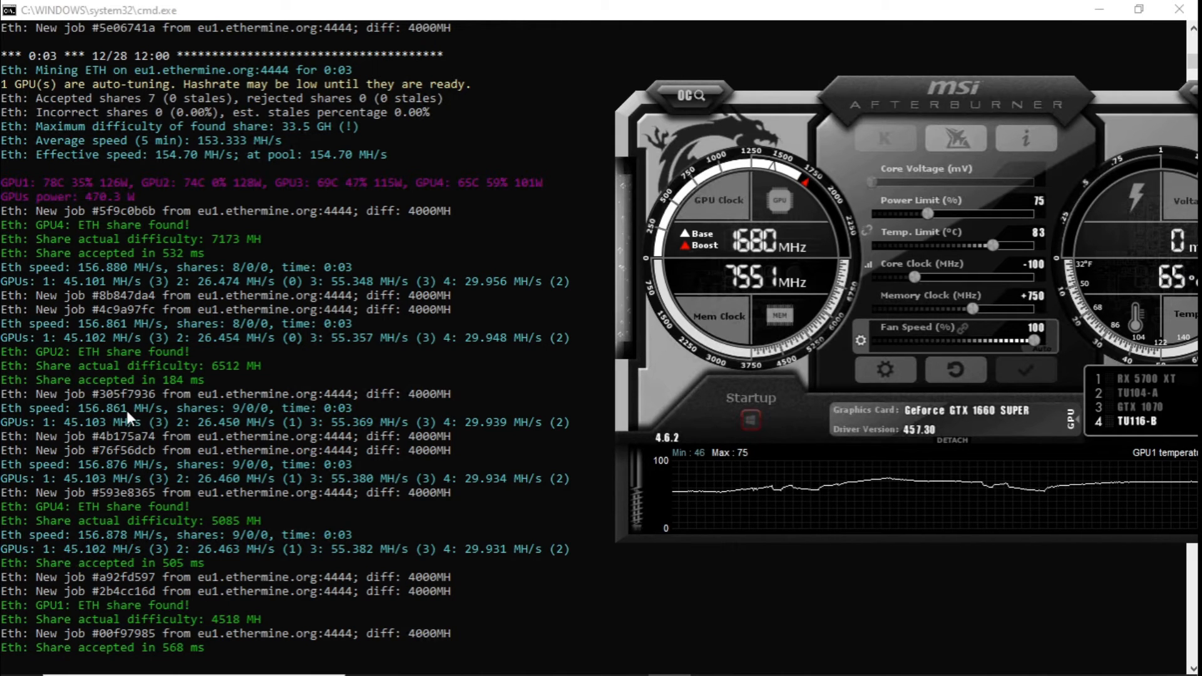
{"action": "scroll", "scroll_direction": "down", "scroll_amount": 3}
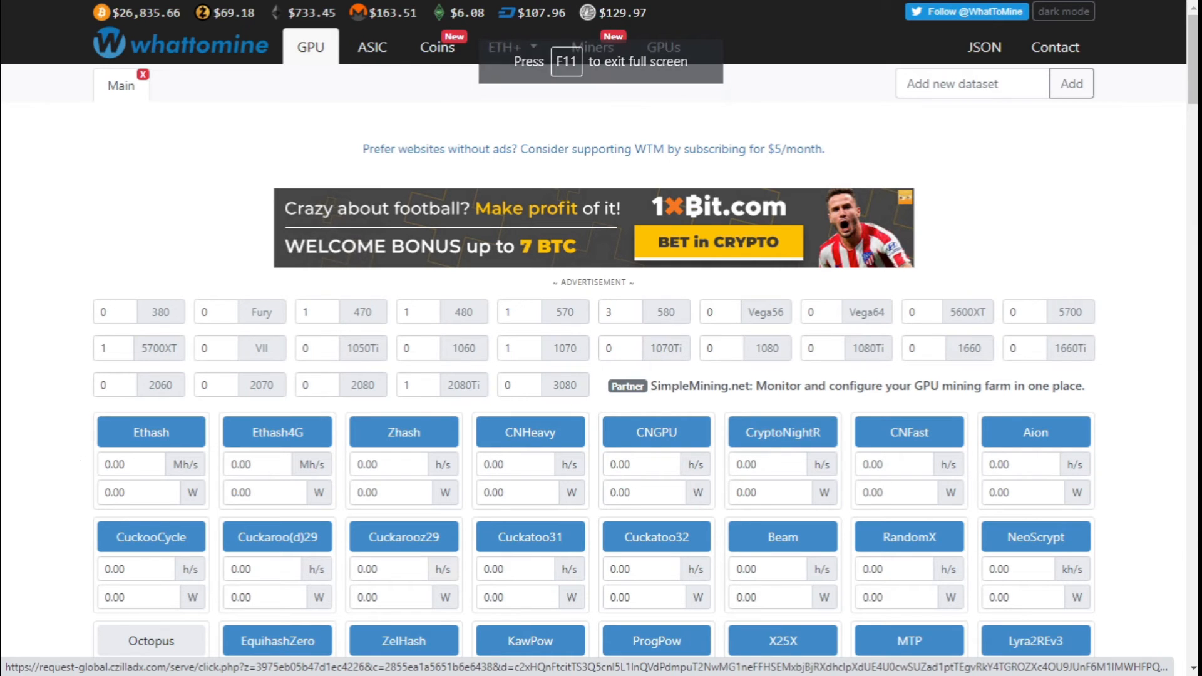
Step: Enter 156 Mh/s Ethash hashrate and calculate profitability
{"action": "type", "text": "156"}
{"action": "type", "text": "466"}
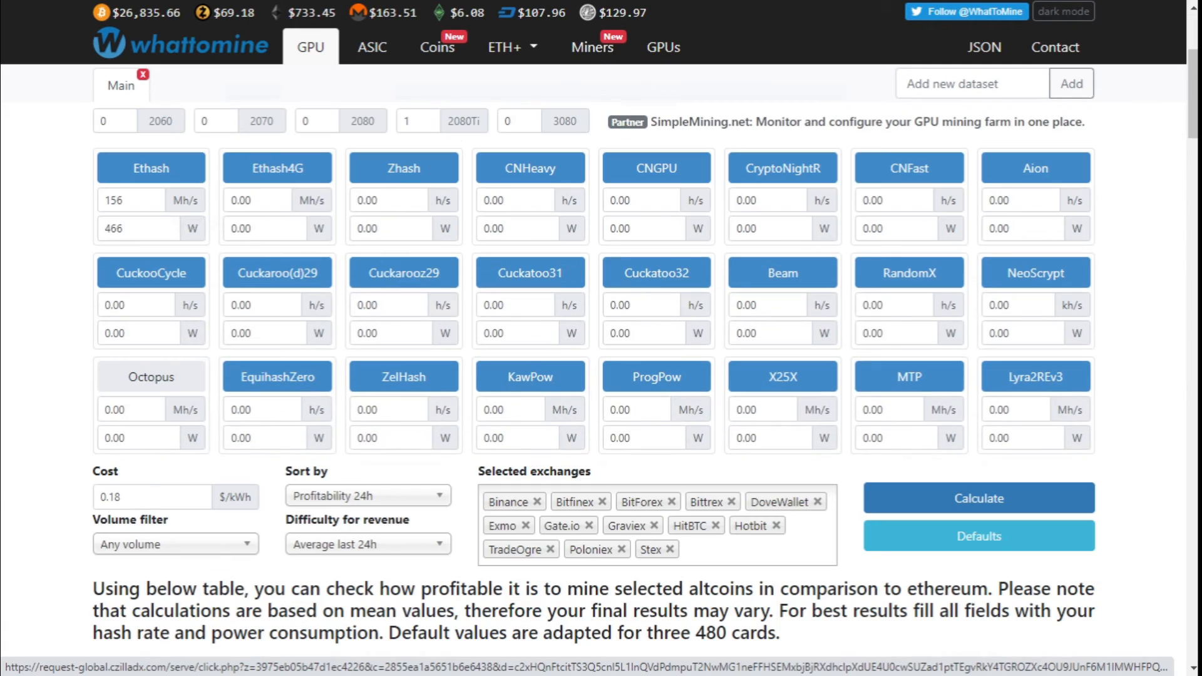
{"action": "mouse_move", "coordinate": [1117, 478]}
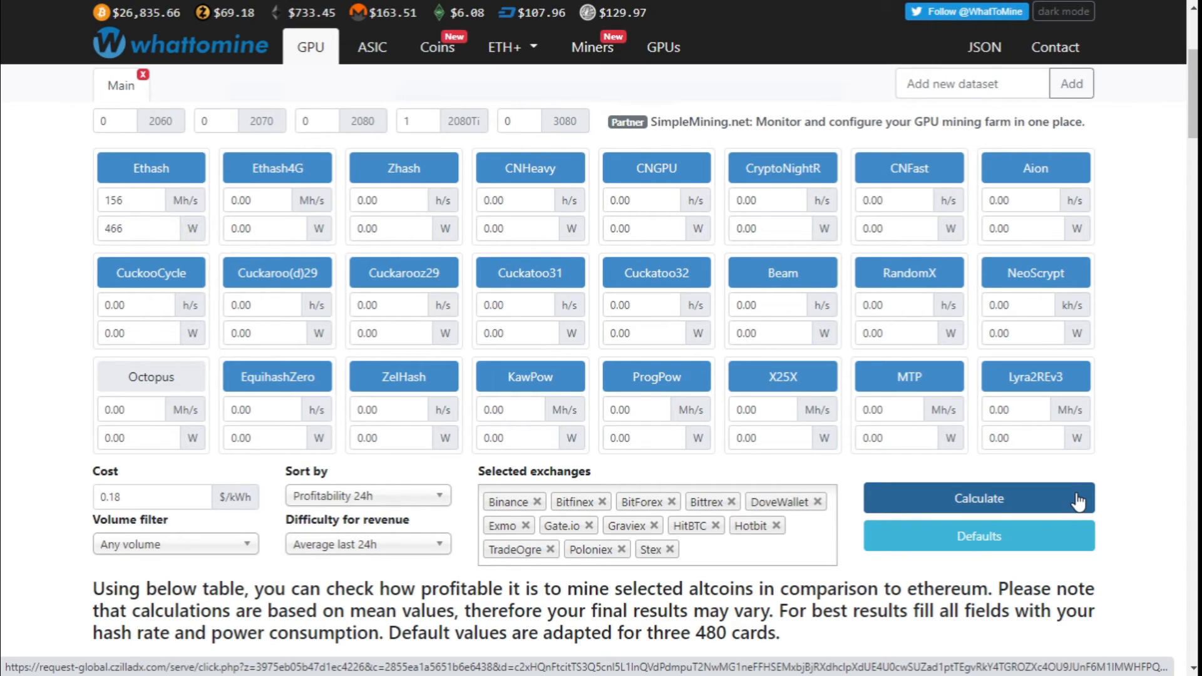
{"action": "left_click", "coordinate": [979, 499]}
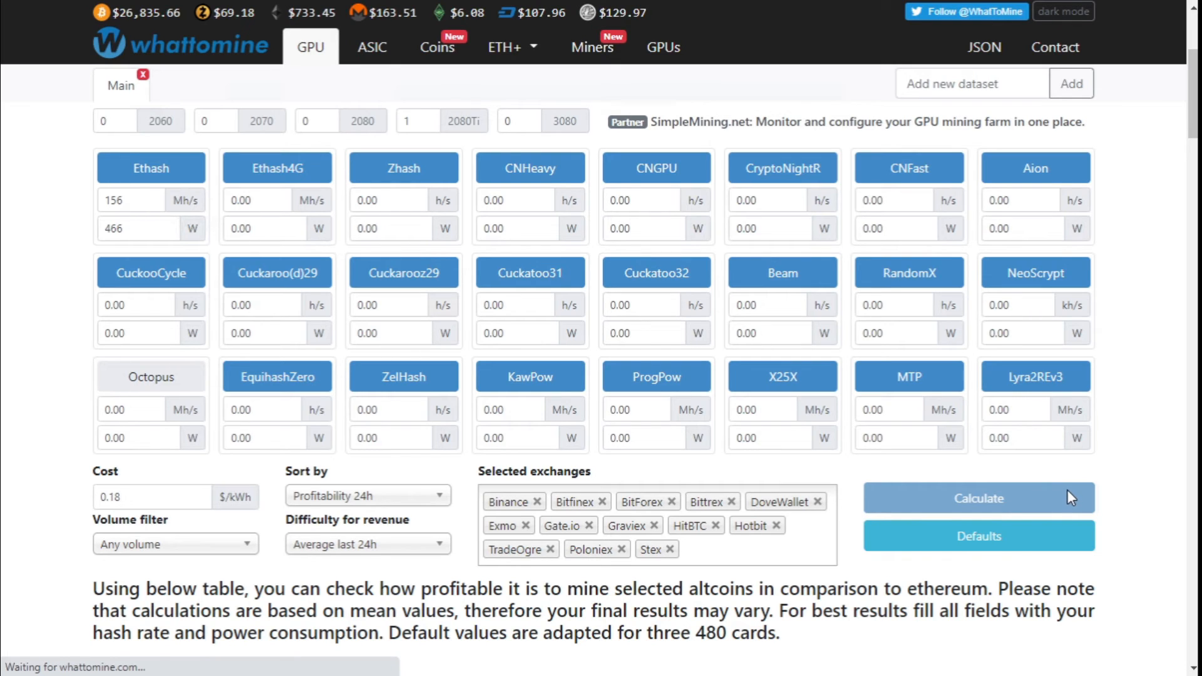
{"action": "left_click", "coordinate": [979, 498]}
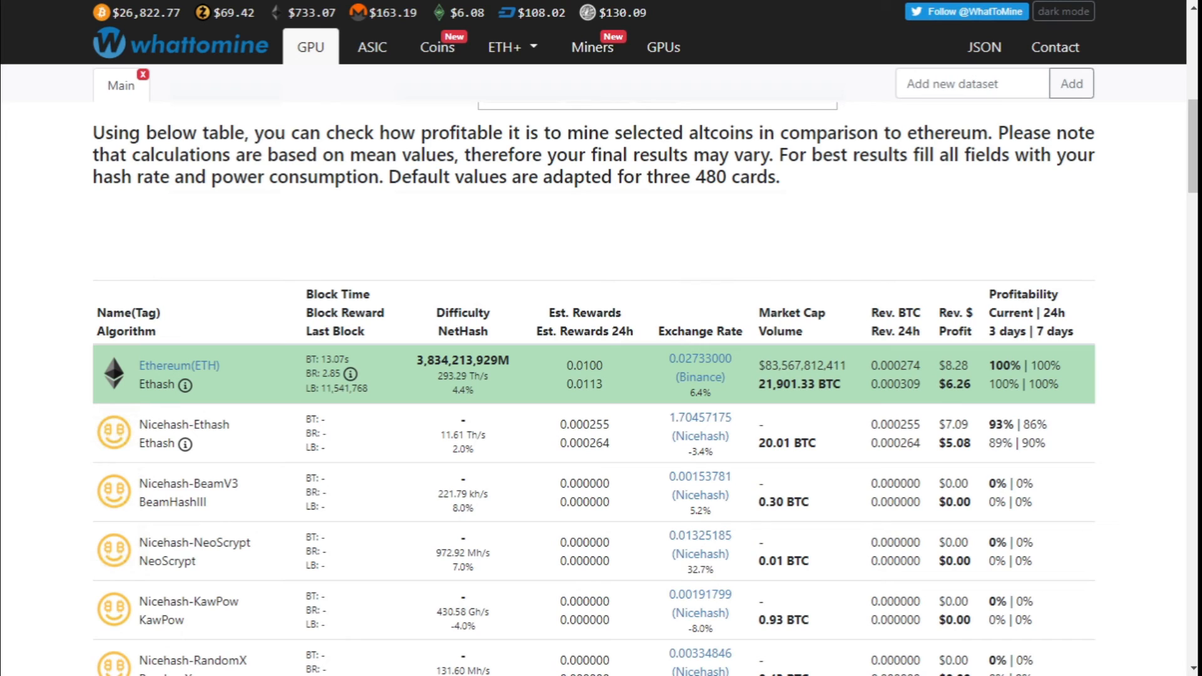
Step: Compare daily revenue in the results: Ethereum $8.28 versus Nicehash-Ethash $7.09
{"action": "double_click", "coordinate": [953, 365]}
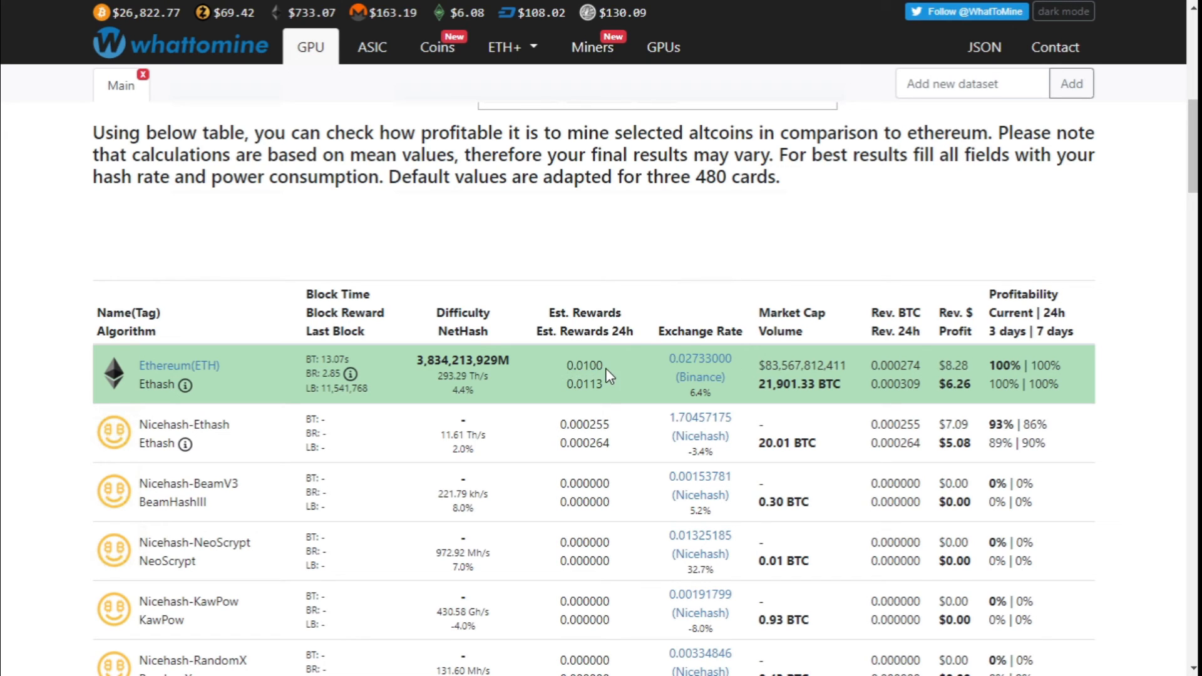
{"action": "mouse_move", "coordinate": [652, 383]}
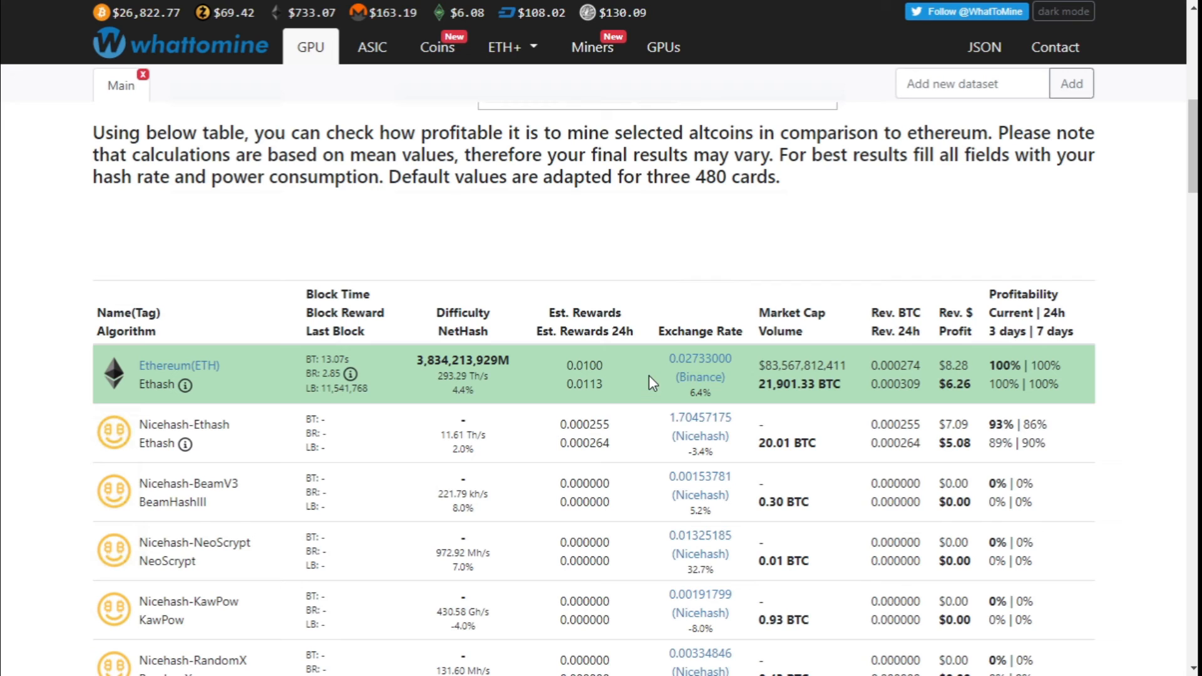
{"action": "mouse_move", "coordinate": [234, 448]}
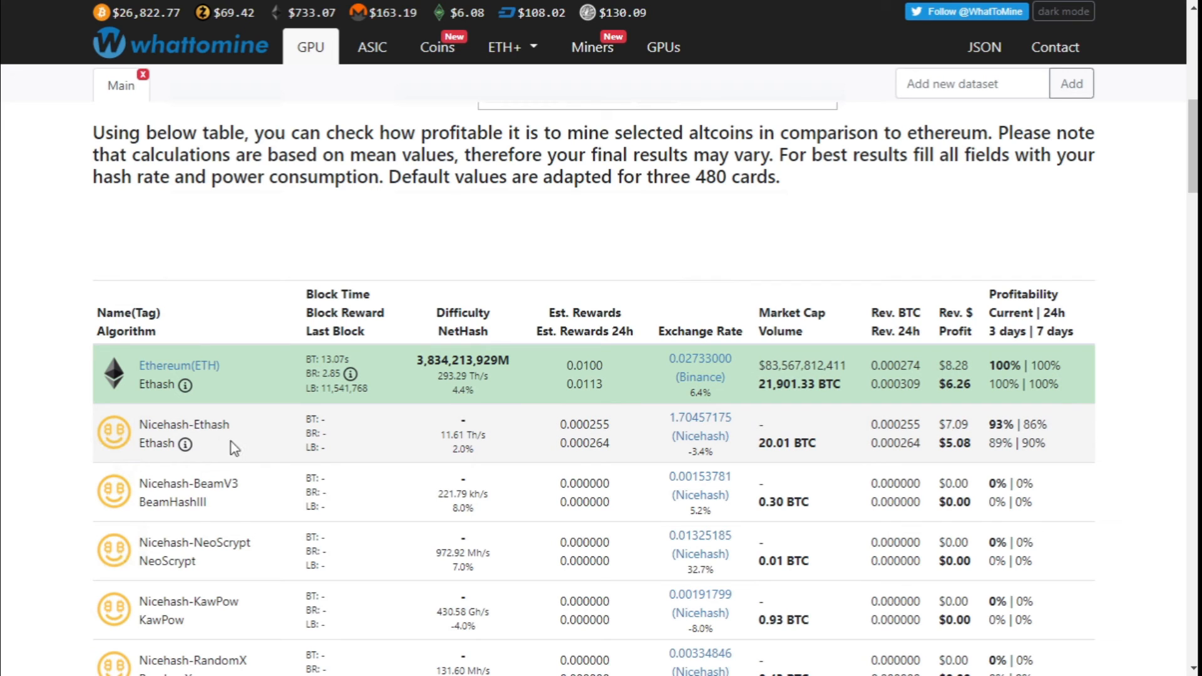
{"action": "mouse_move", "coordinate": [386, 431]}
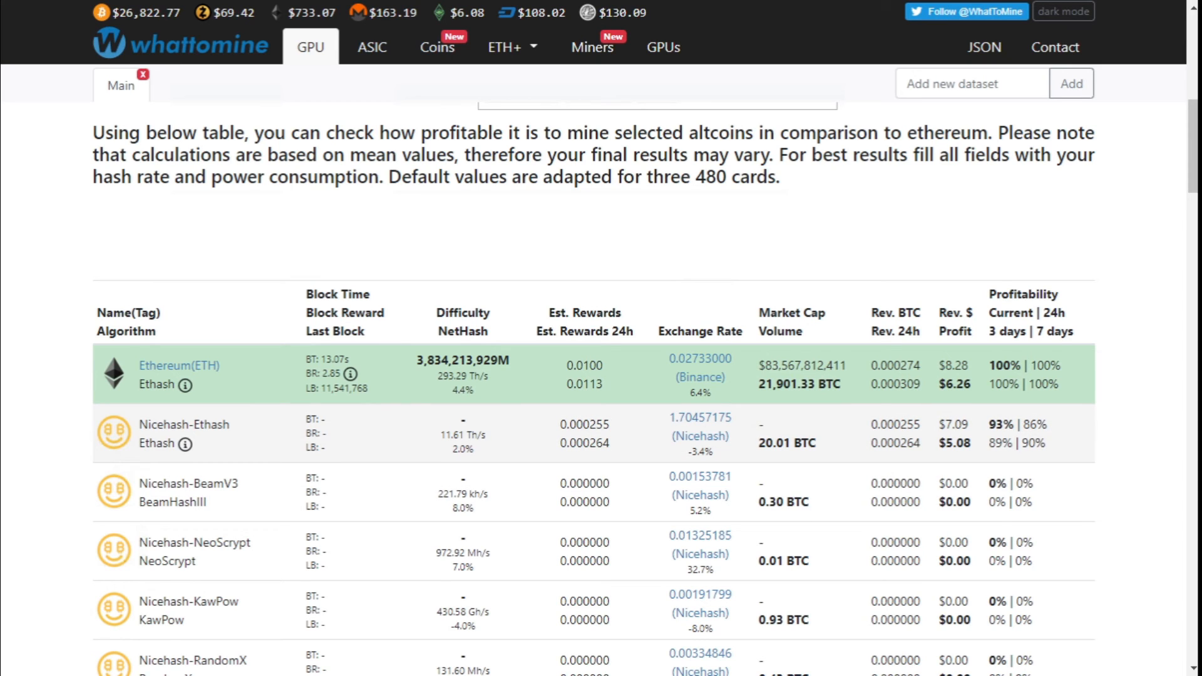
{"action": "double_click", "coordinate": [956, 424]}
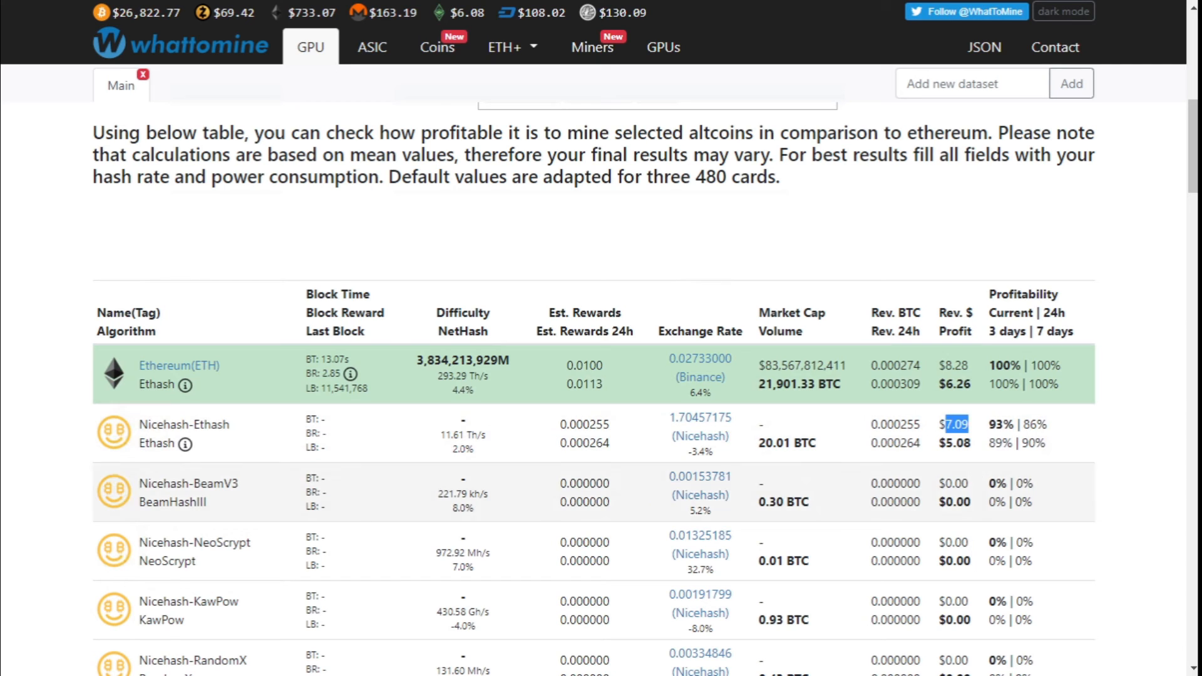
{"action": "mouse_move", "coordinate": [412, 391]}
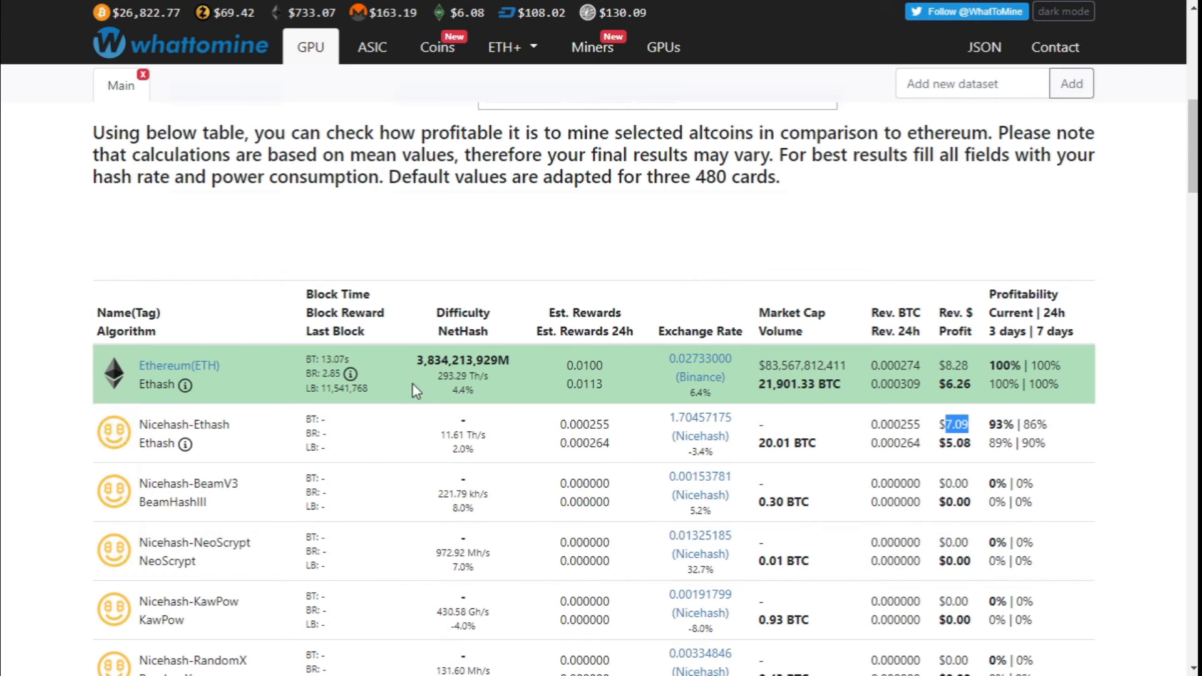
{"action": "mouse_move", "coordinate": [269, 432]}
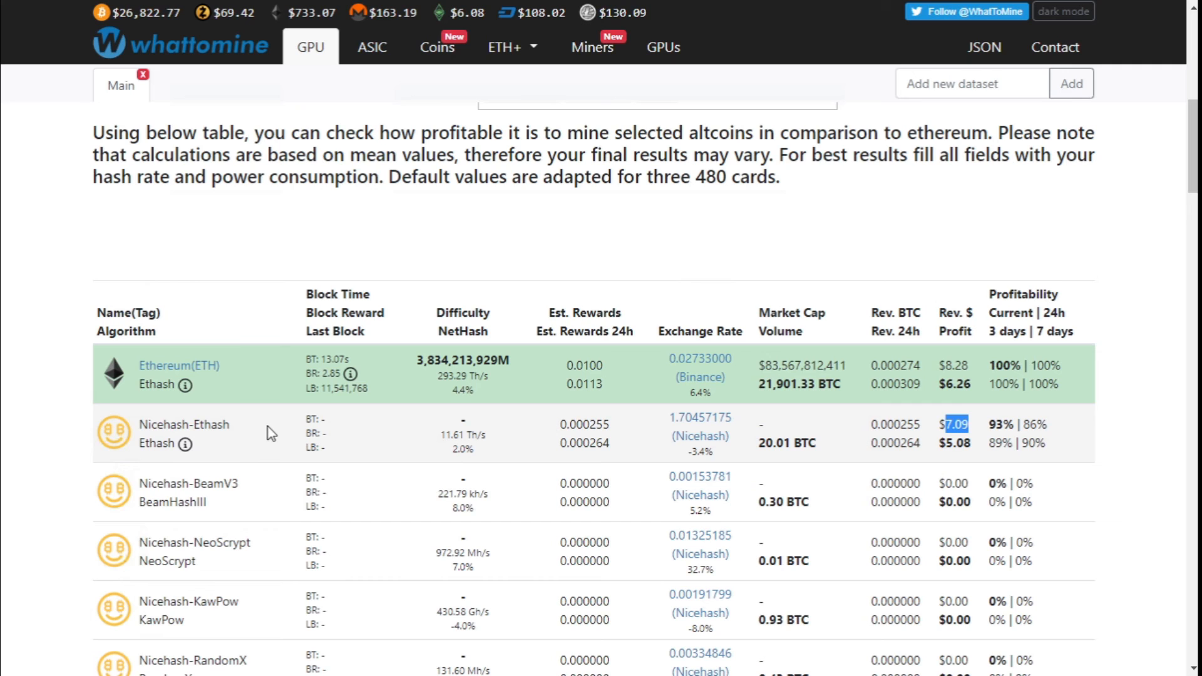